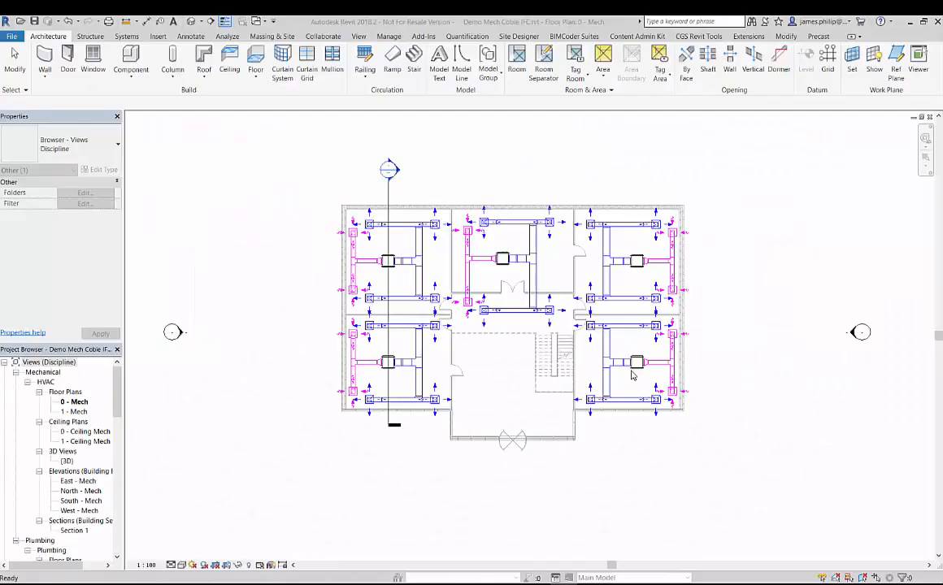
mouse_move(525, 403)
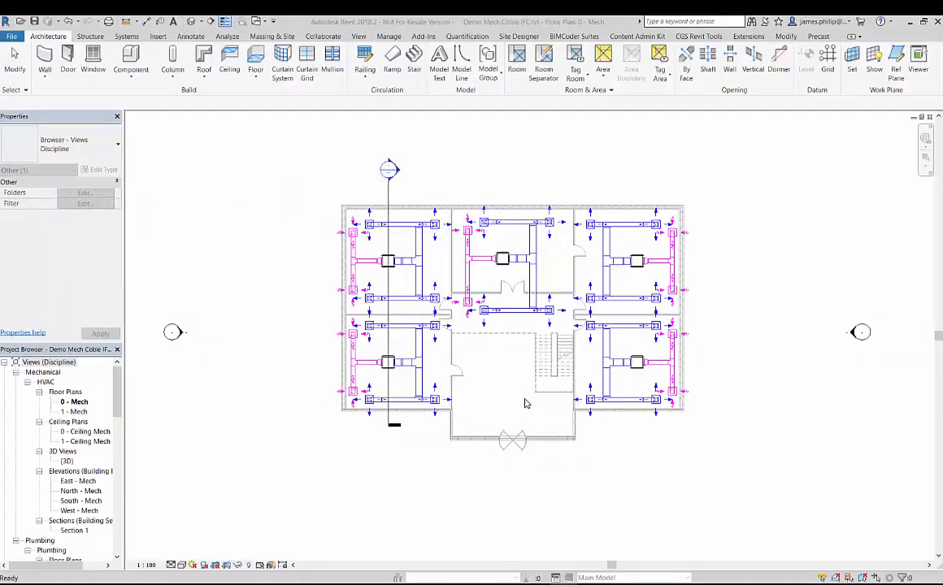
mouse_move(279, 272)
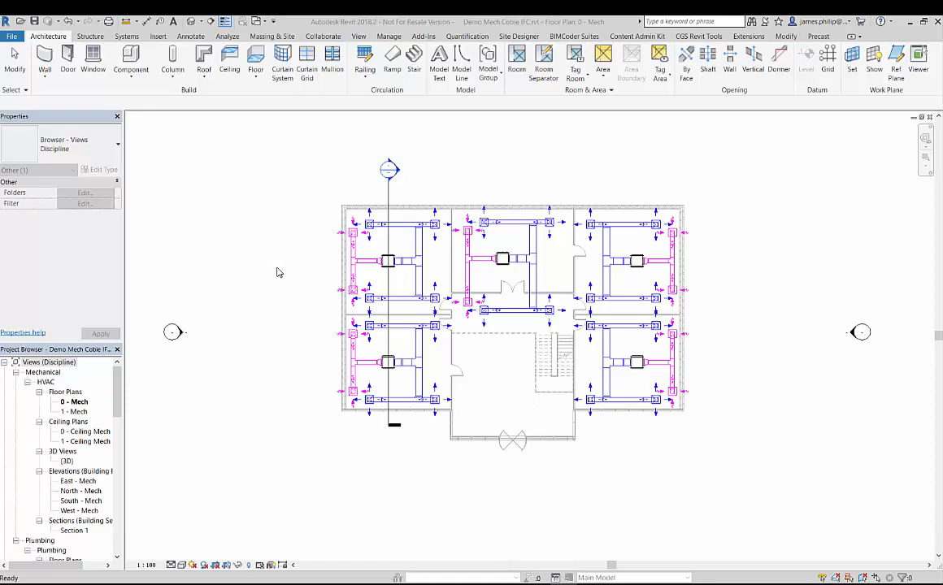
mouse_move(225, 154)
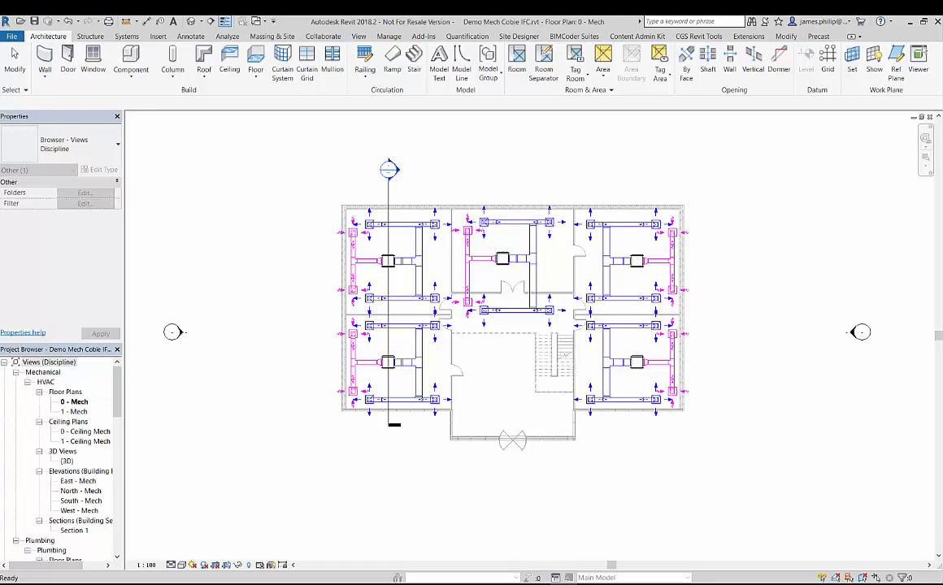
Go to File > Export > IFC and launch Modify setup to edit export setups
click(13, 36)
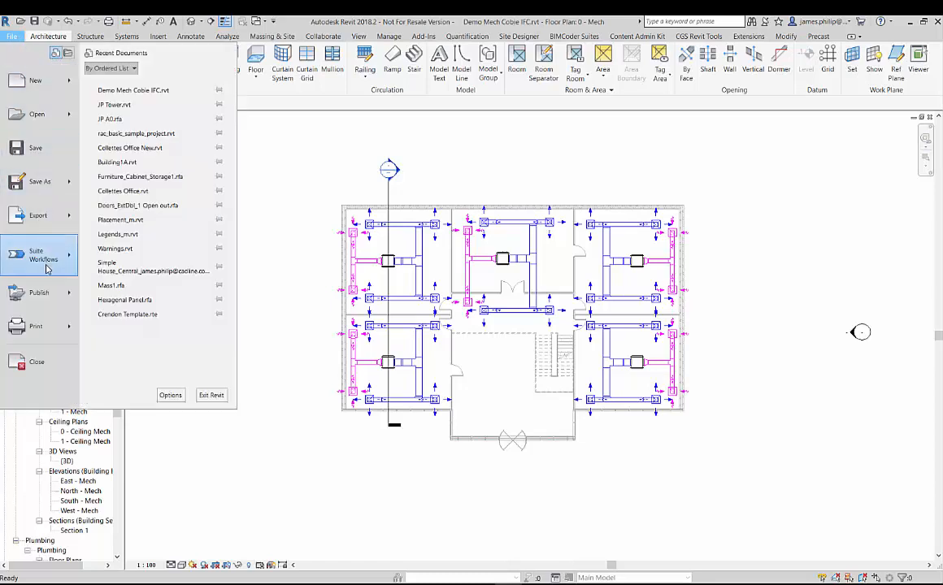
click(37, 216)
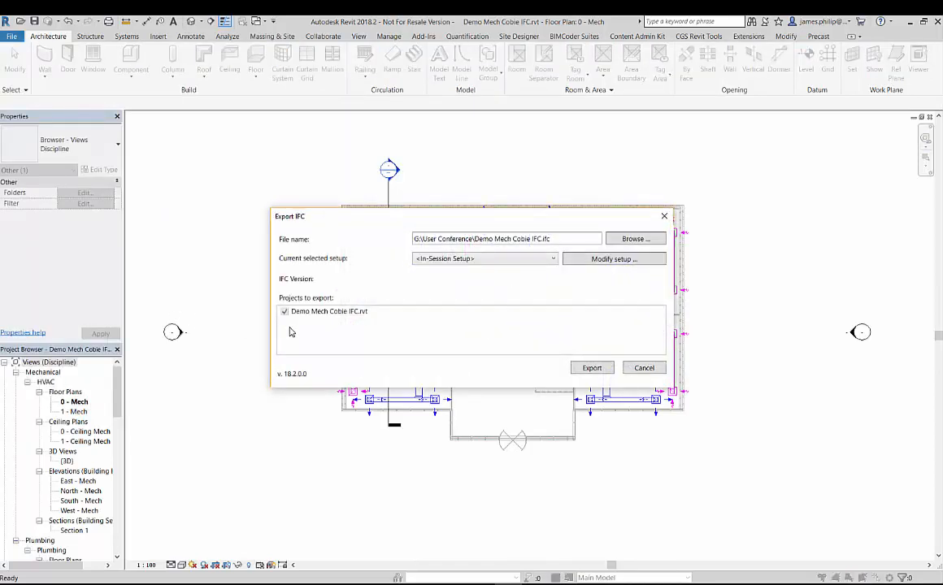
mouse_move(345, 357)
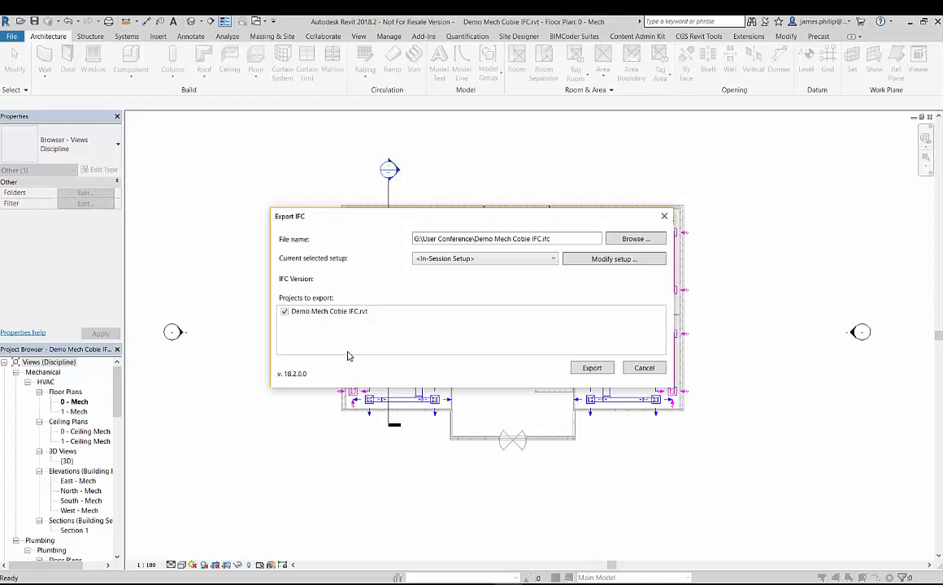
mouse_move(544, 305)
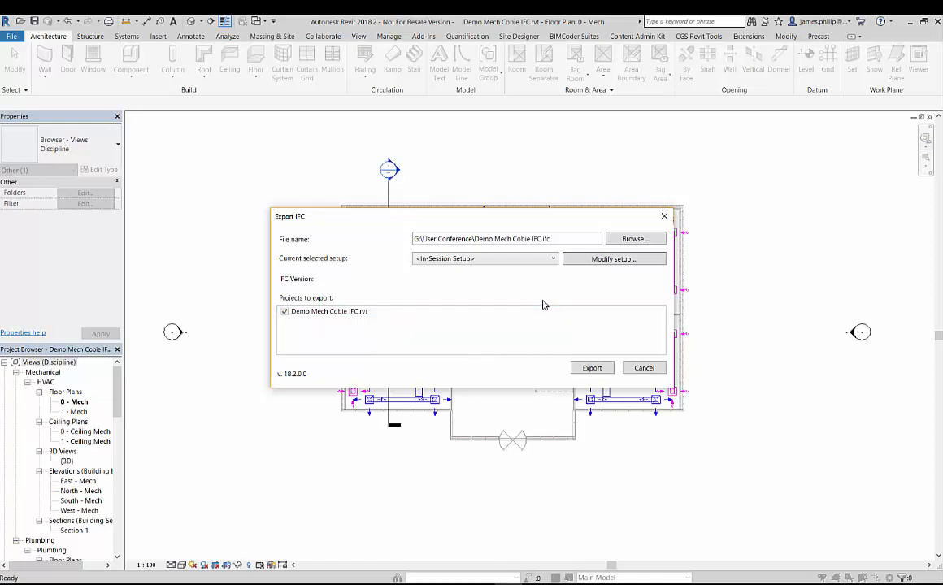
mouse_move(614, 258)
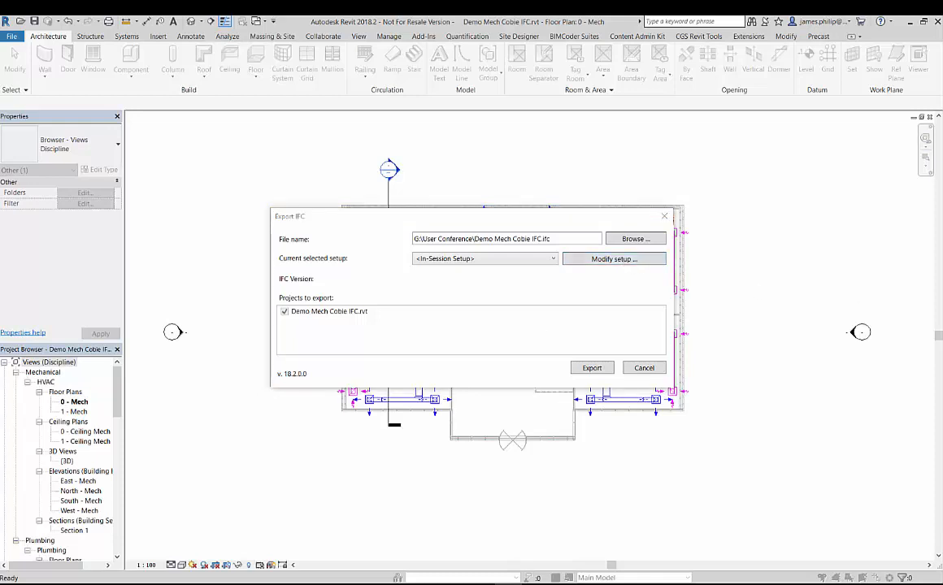
click(613, 259)
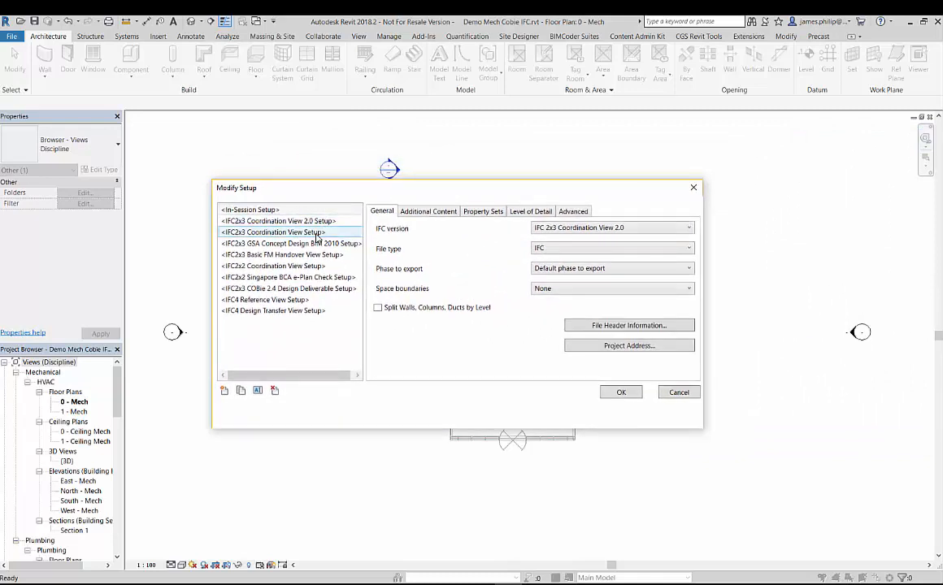
Check the IFC version list, keeping IFC 2x3 Coordination View 2.0, then view Additional Content
click(278, 220)
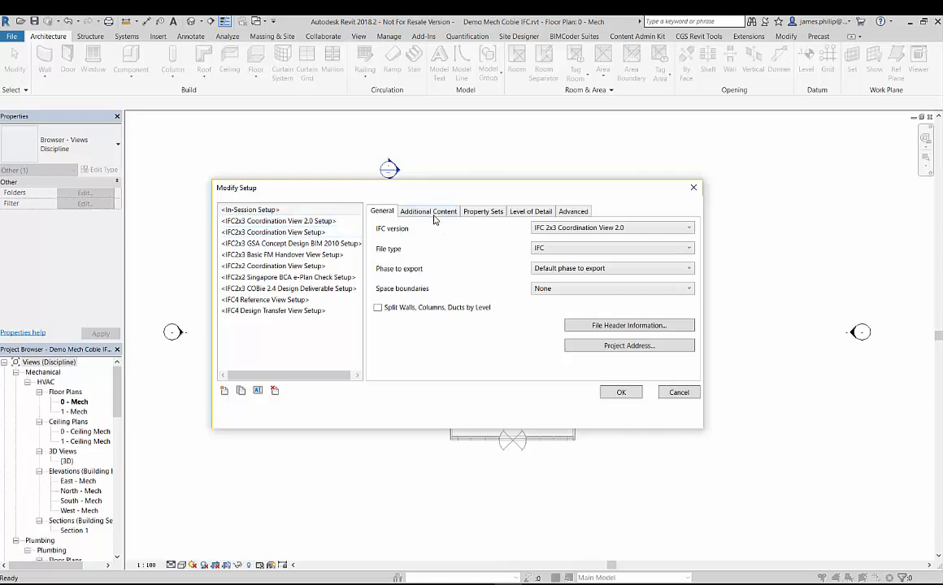
mouse_move(430, 333)
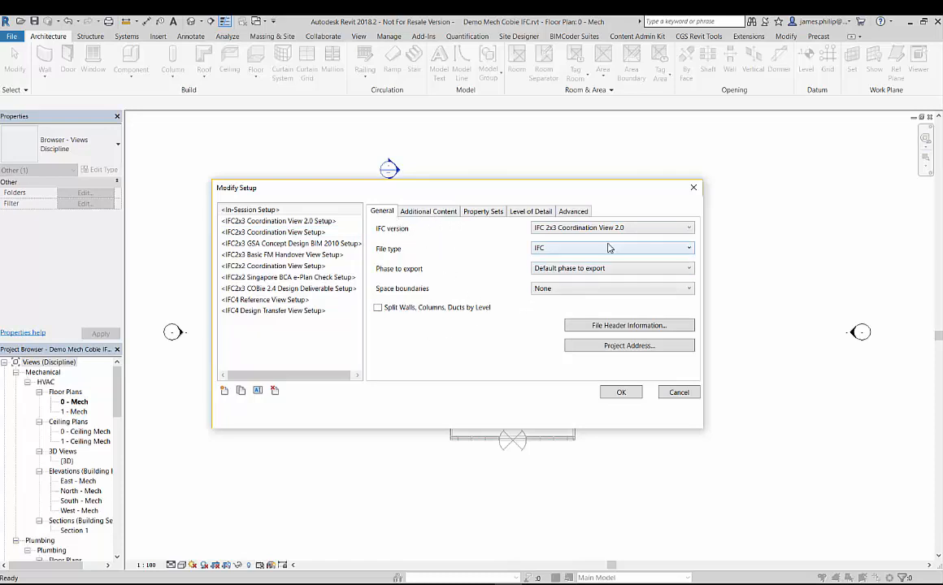
click(688, 228)
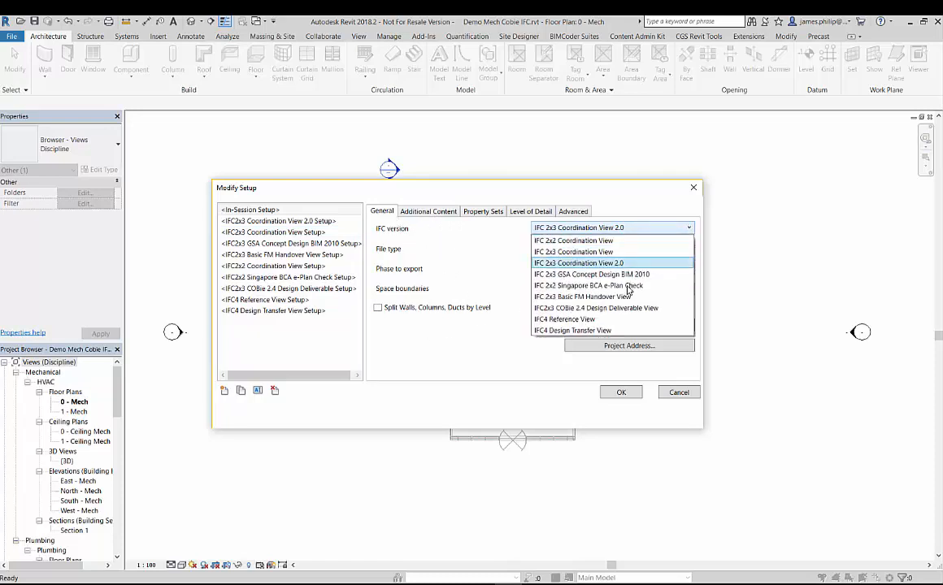
click(578, 262)
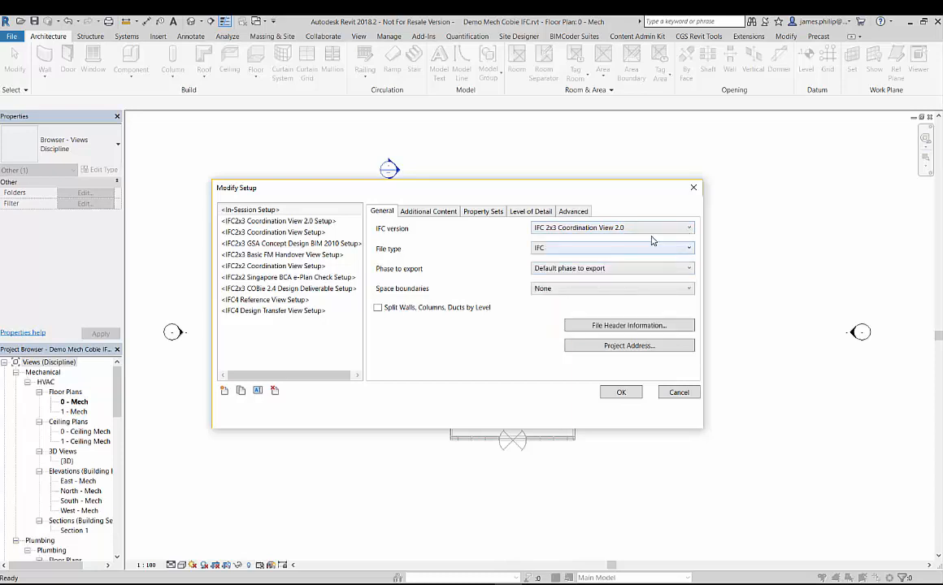
click(428, 211)
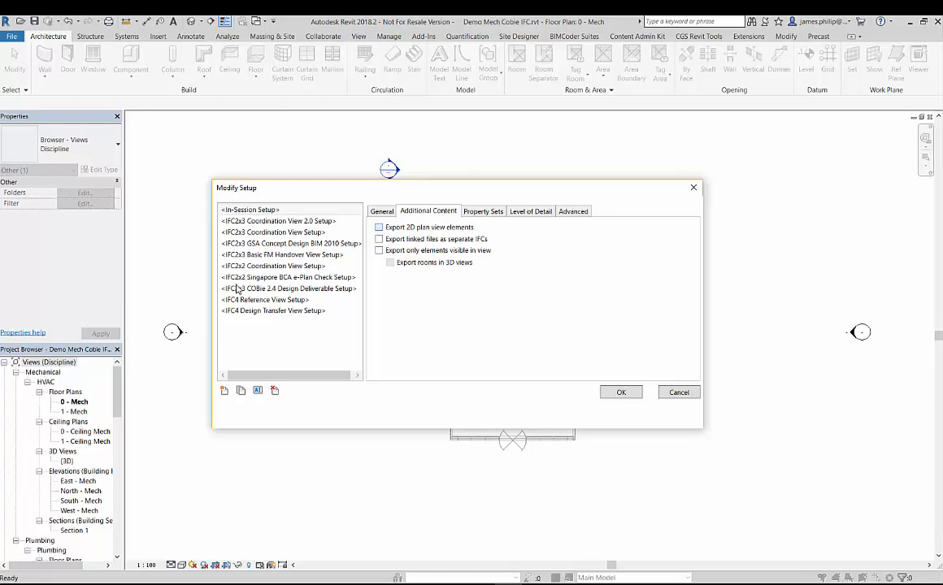
Enable exporting 2D plan view elements and linked files as separate IFCs, then review Property Sets
click(379, 227)
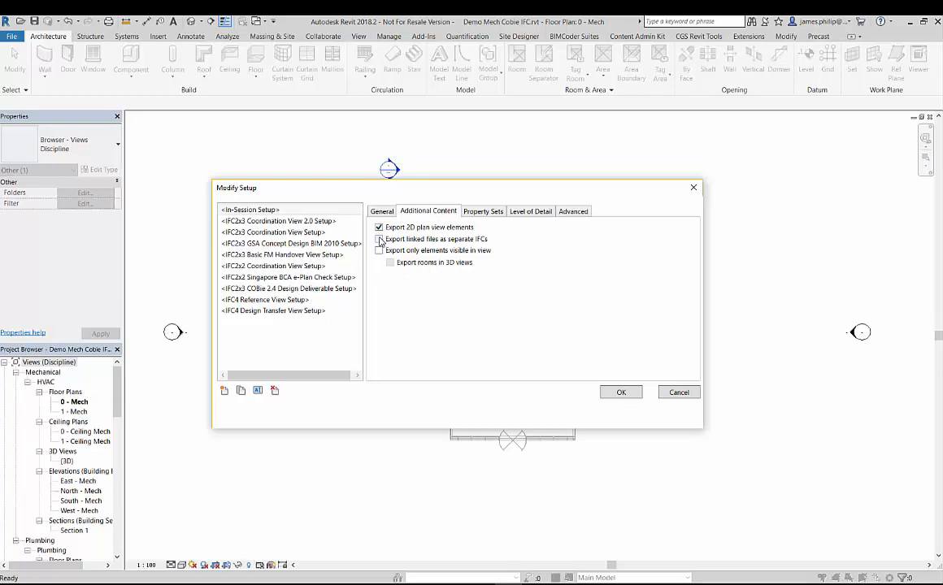
click(379, 239)
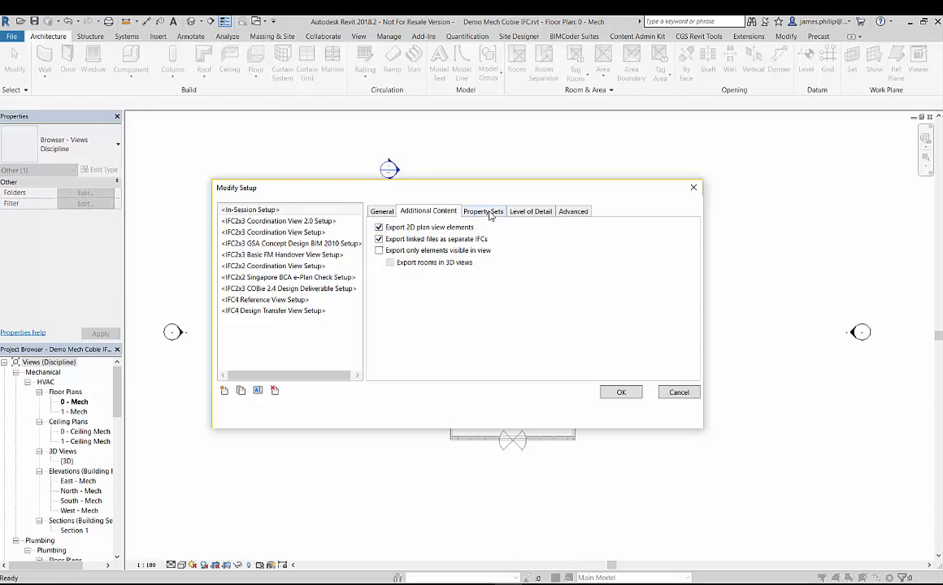
click(484, 211)
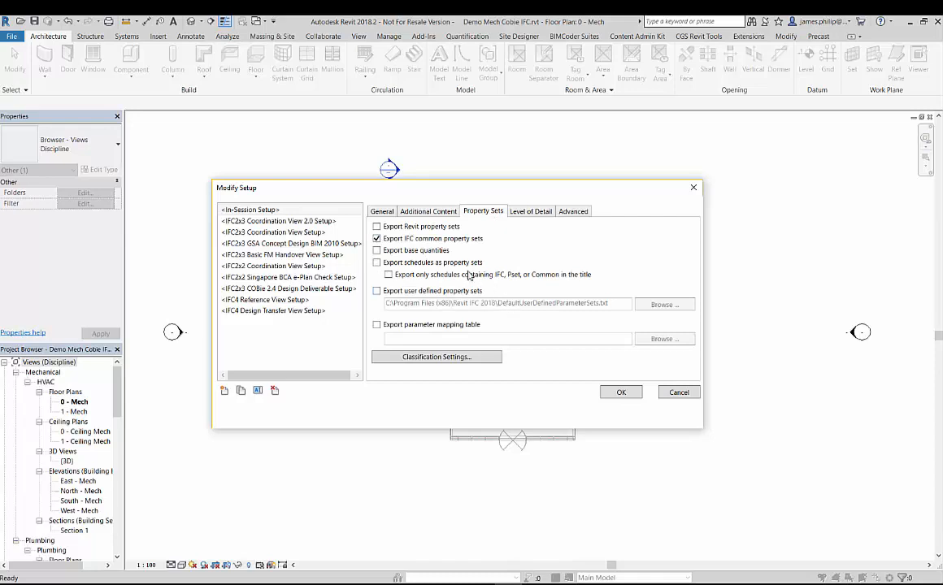
click(531, 211)
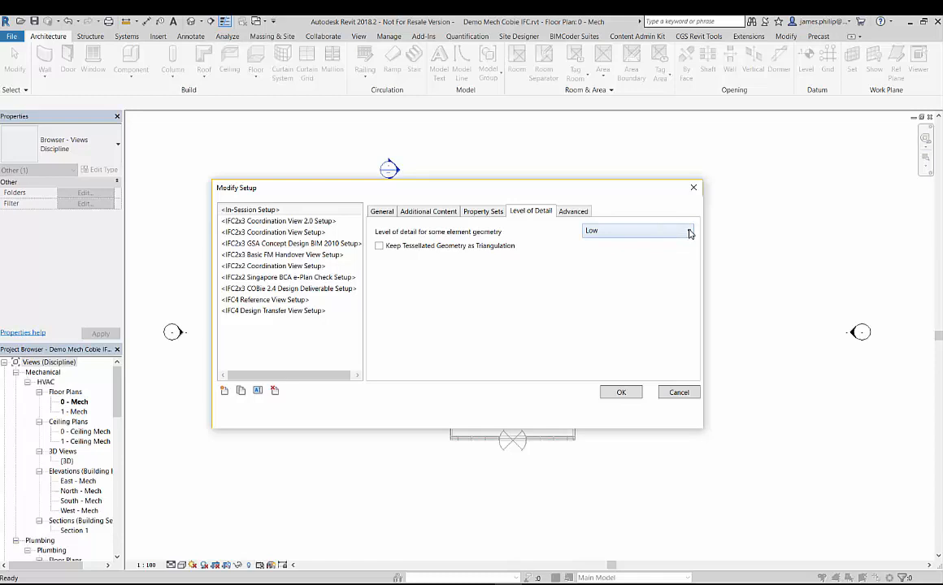
Review the Level of Detail choices and Advanced options, then close the setup dialogs
click(688, 231)
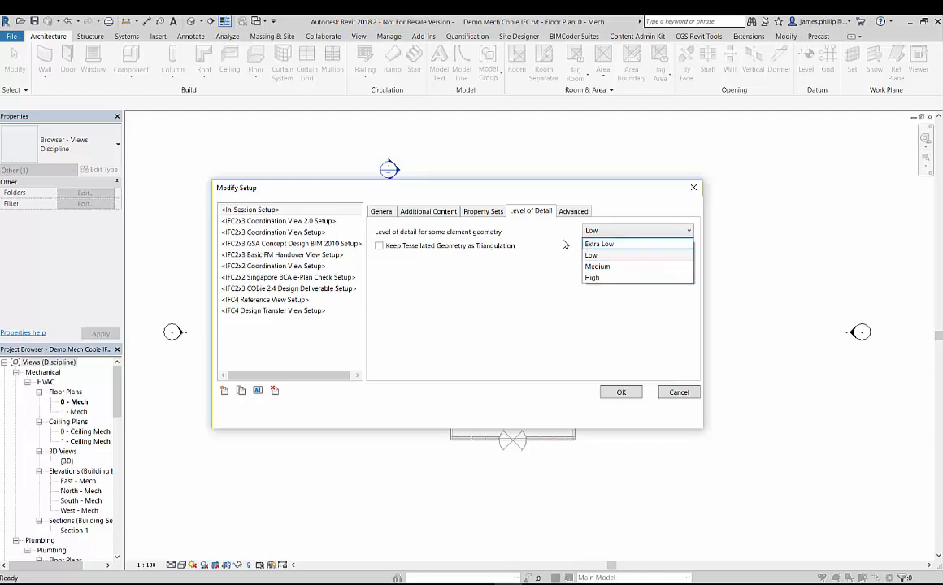
click(573, 210)
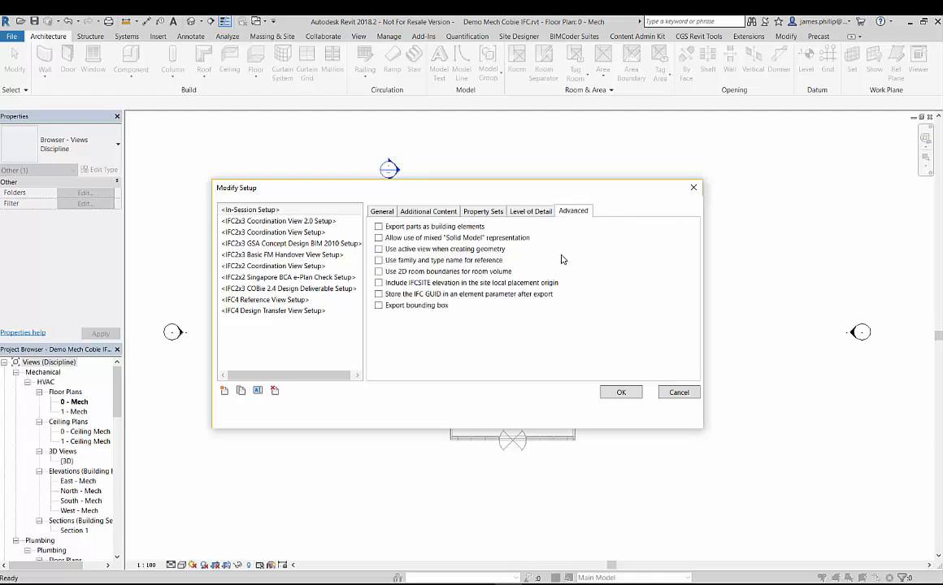
mouse_move(414, 331)
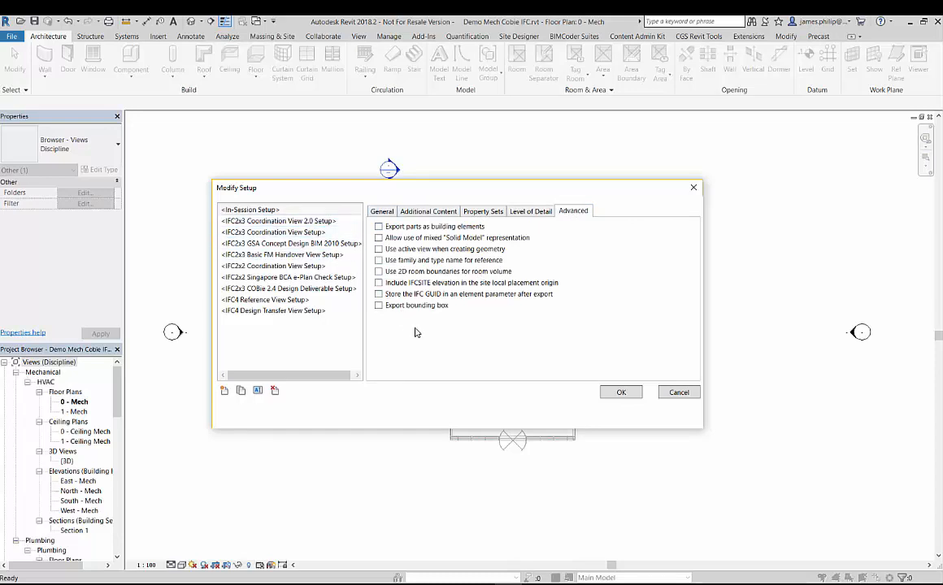
mouse_move(451, 340)
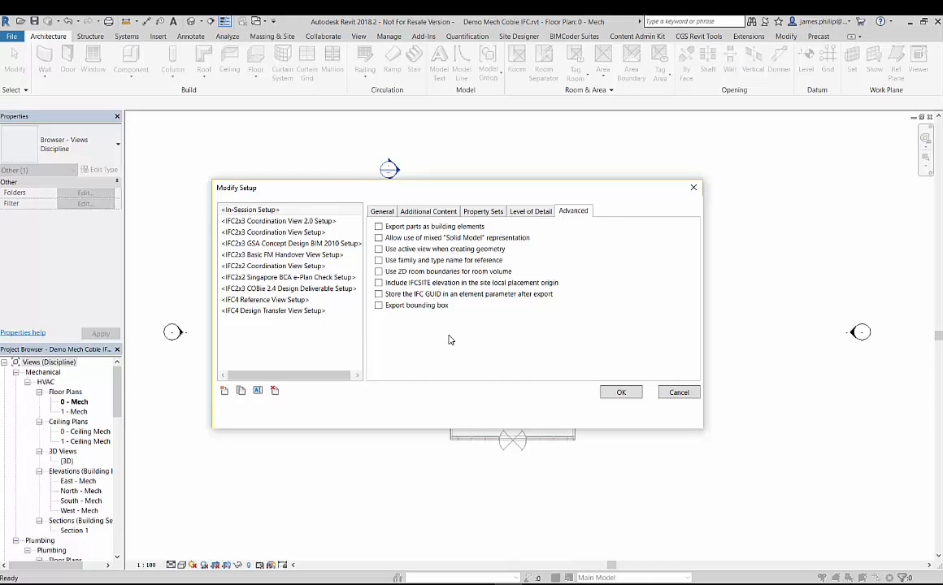
mouse_move(494, 341)
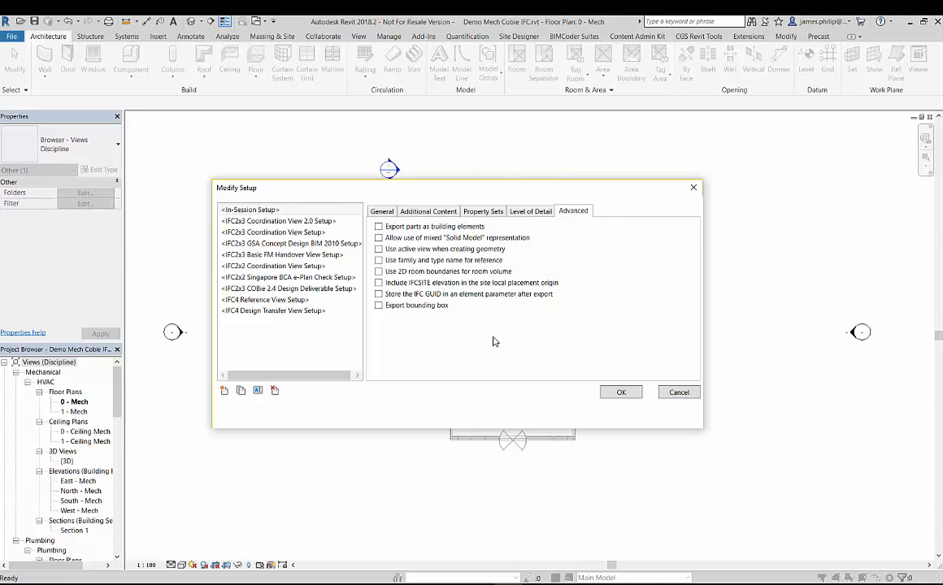
click(621, 392)
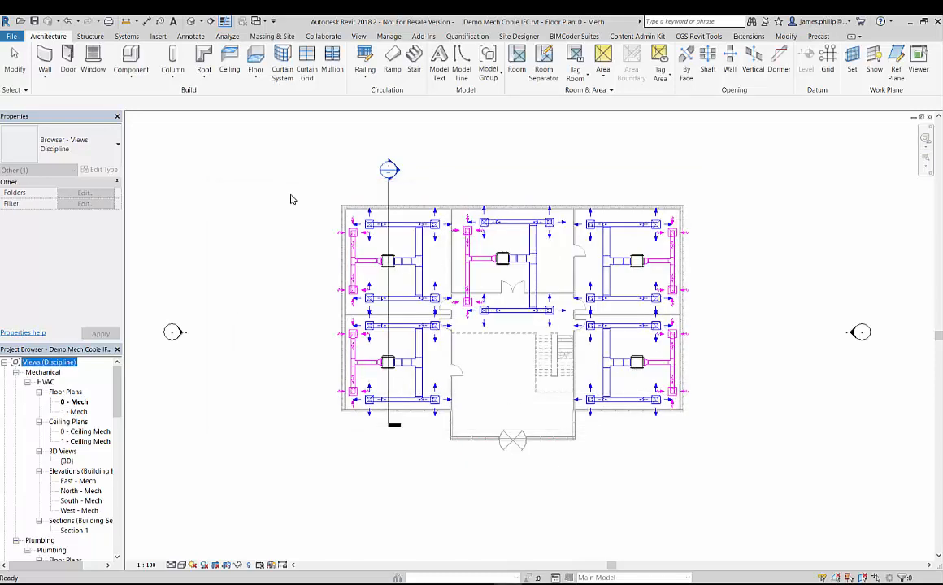
Go to File > Export > Options > IFC Options to view the class mapping
click(12, 37)
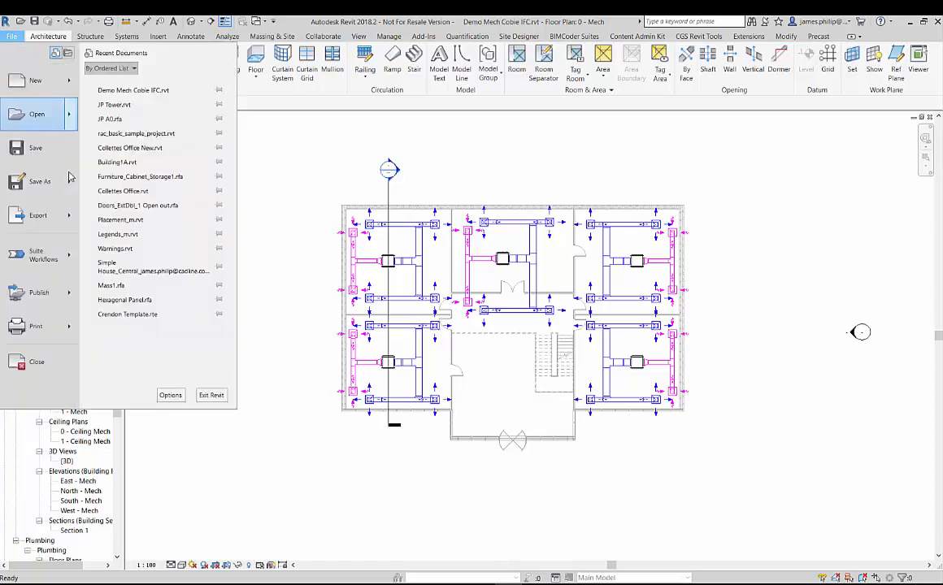
click(38, 215)
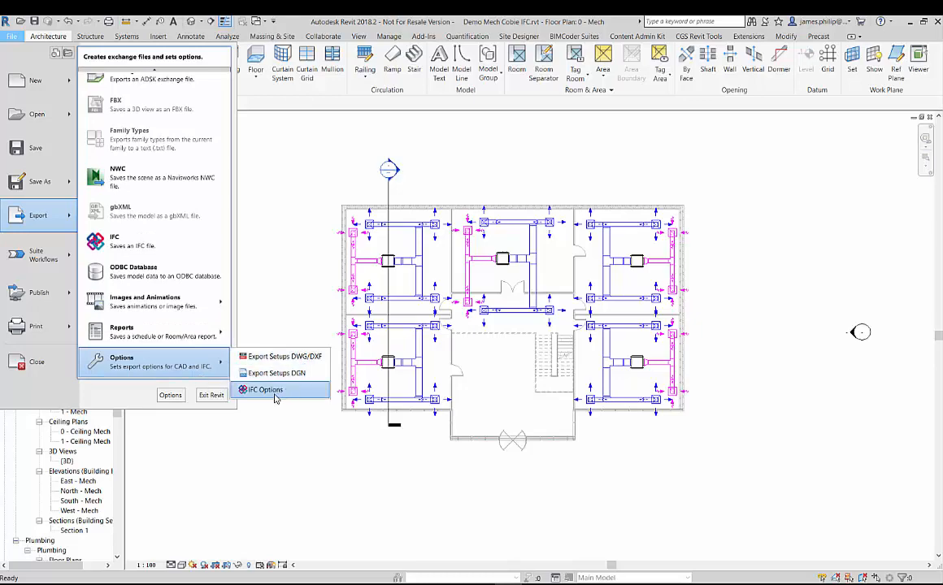
click(264, 389)
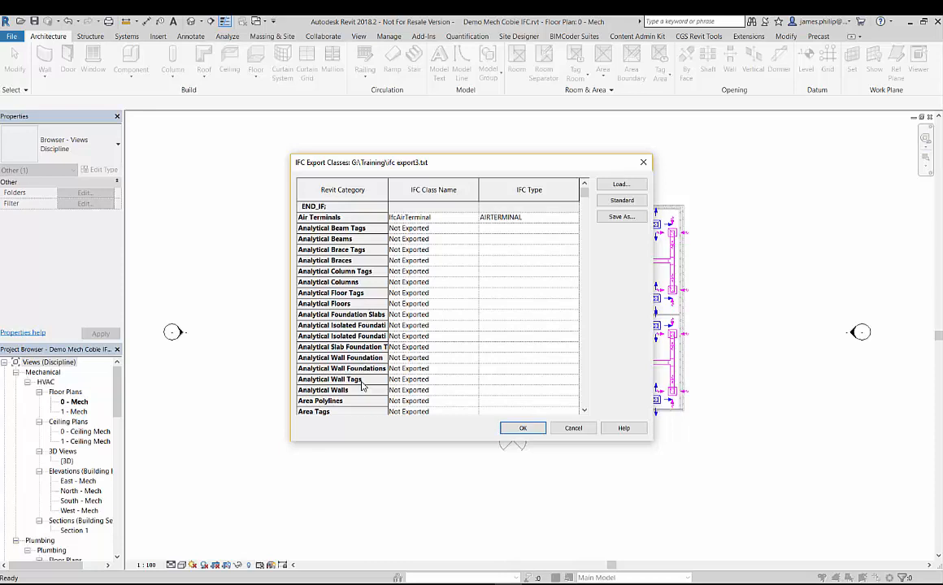
mouse_move(431, 333)
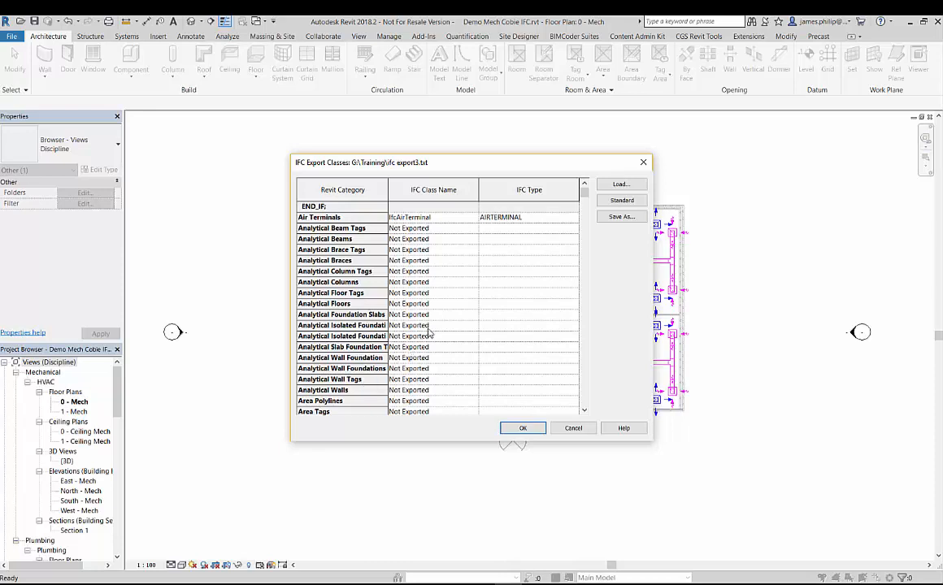
Map the New category to IfcBuildingElementProxy and save over ifc export3.txt
scroll(down, 3)
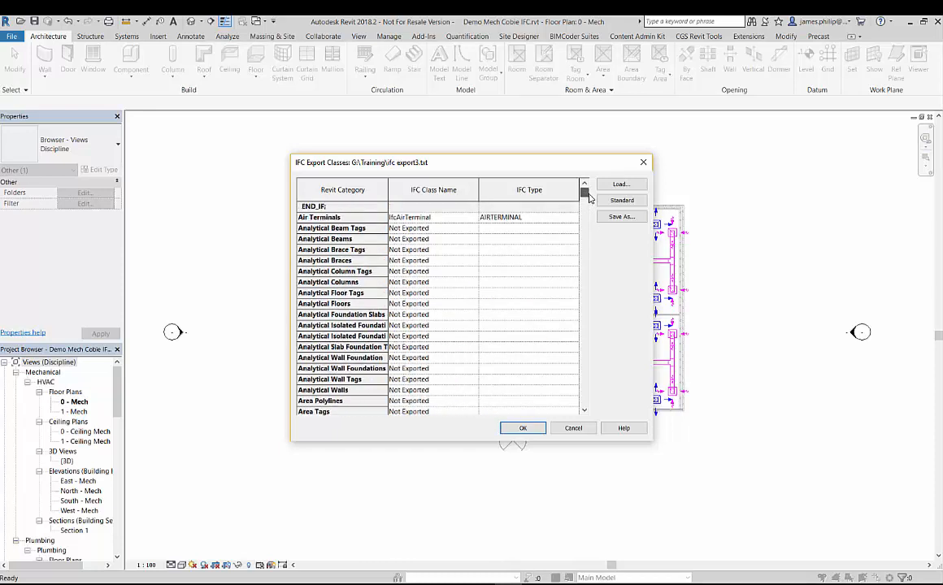
scroll(down, 3)
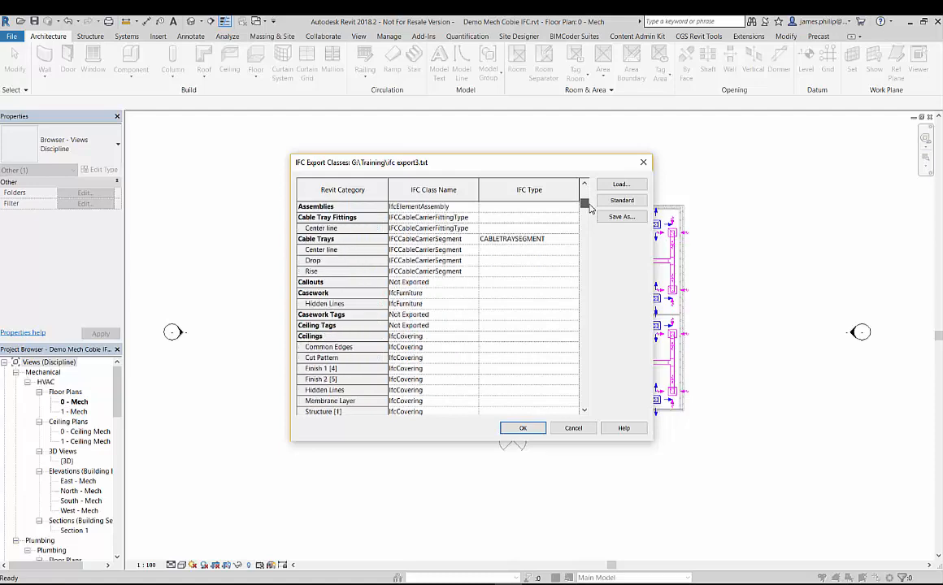
scroll(down, 3)
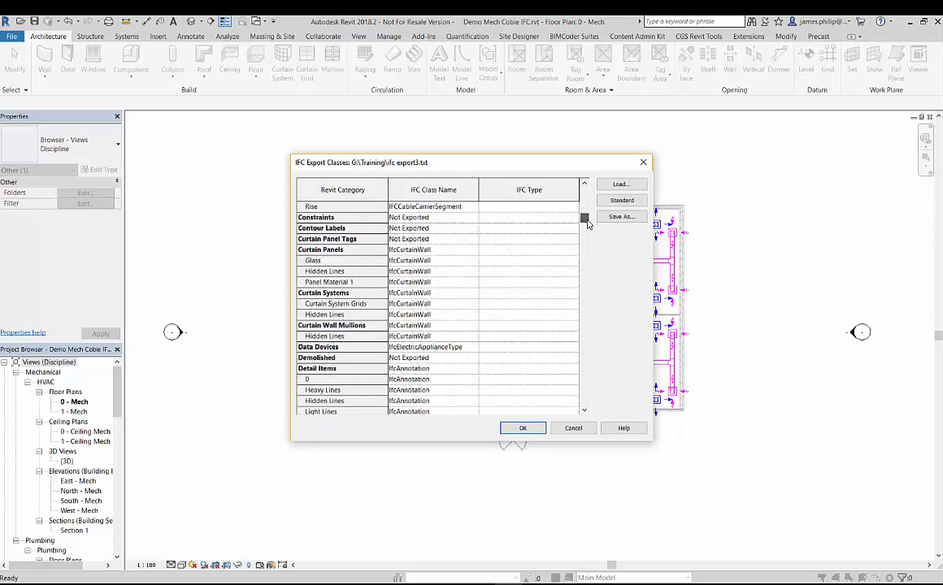
scroll(down, 3)
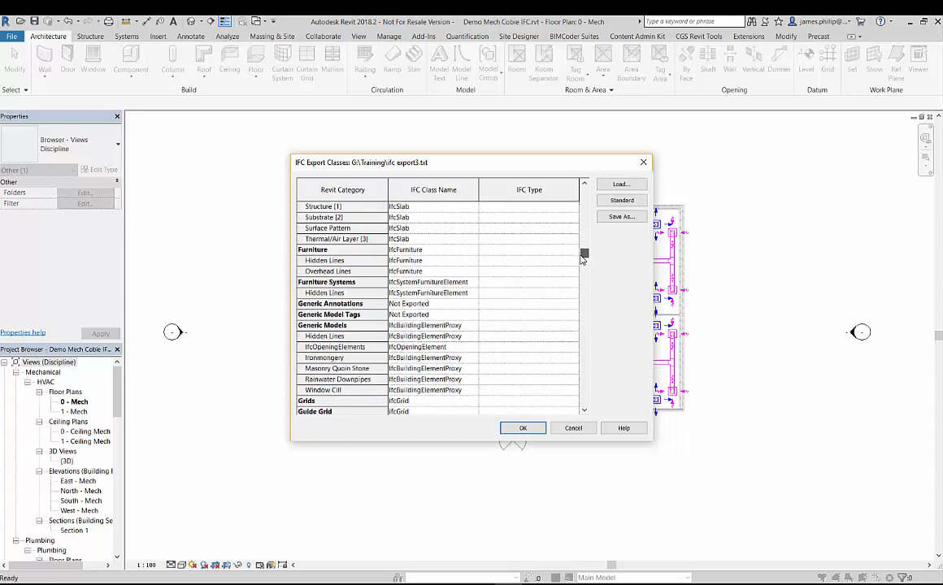
scroll(down, 3)
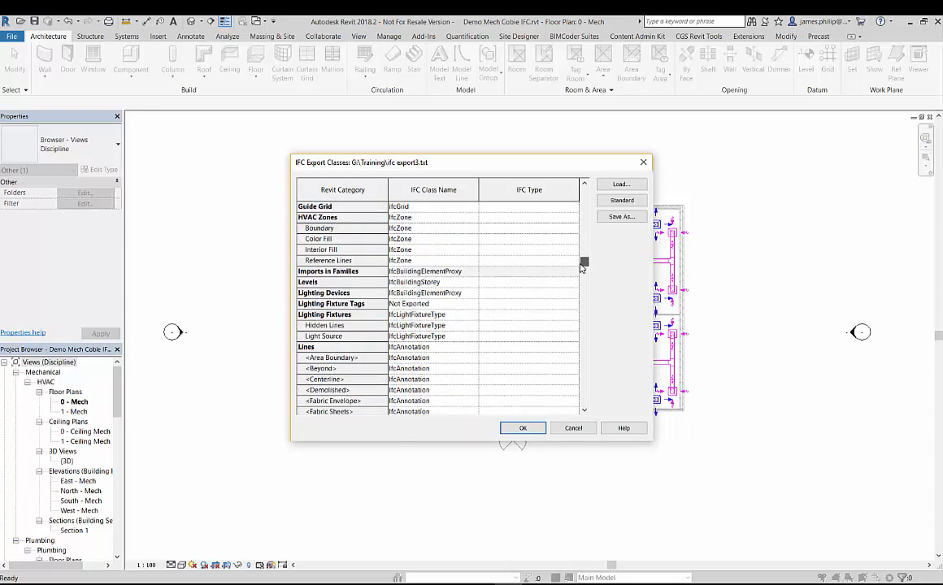
scroll(down, 3)
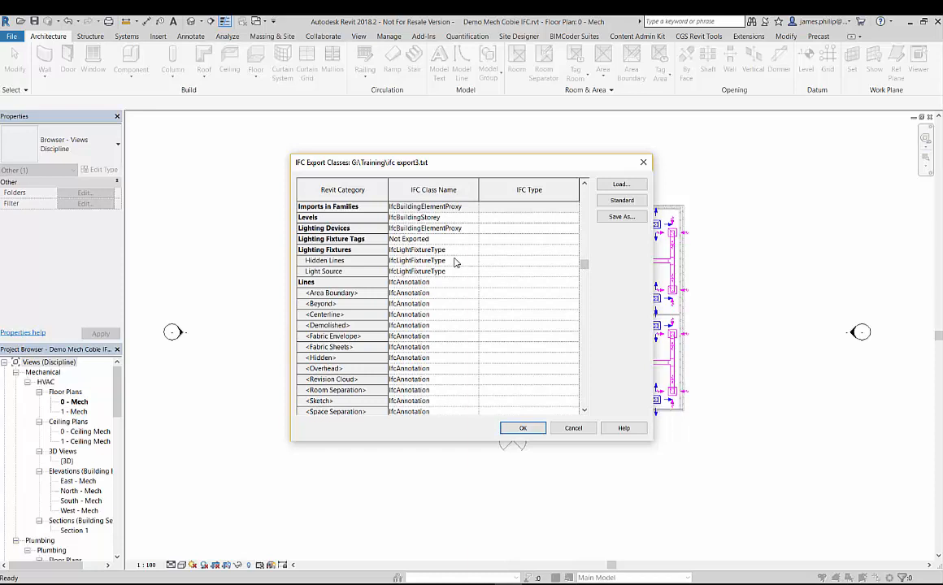
mouse_move(430, 268)
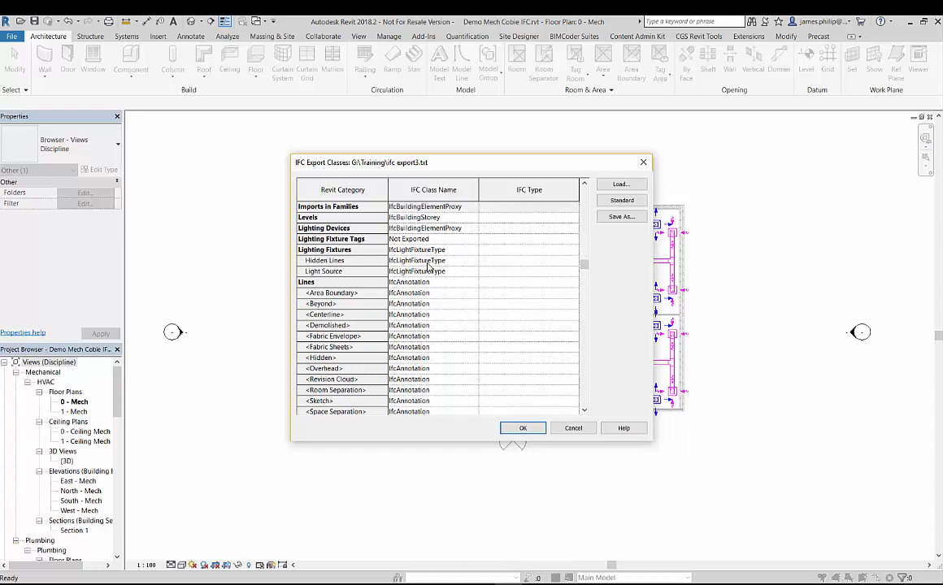
mouse_move(439, 283)
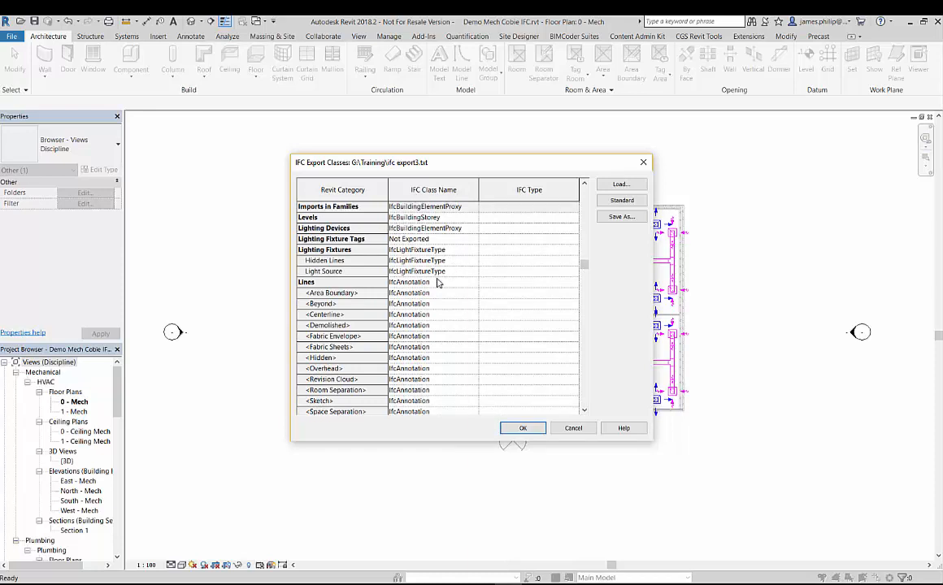
mouse_move(488, 320)
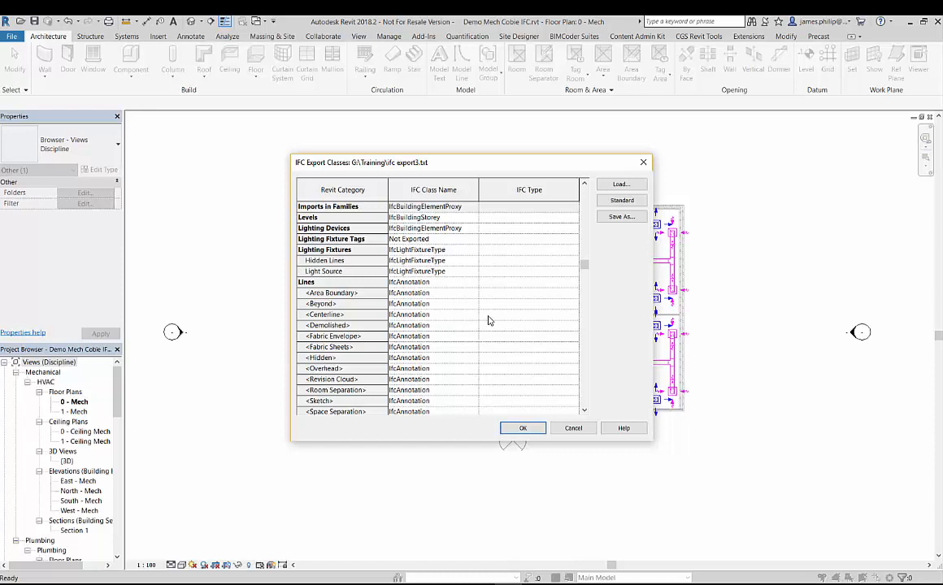
scroll(down, 3)
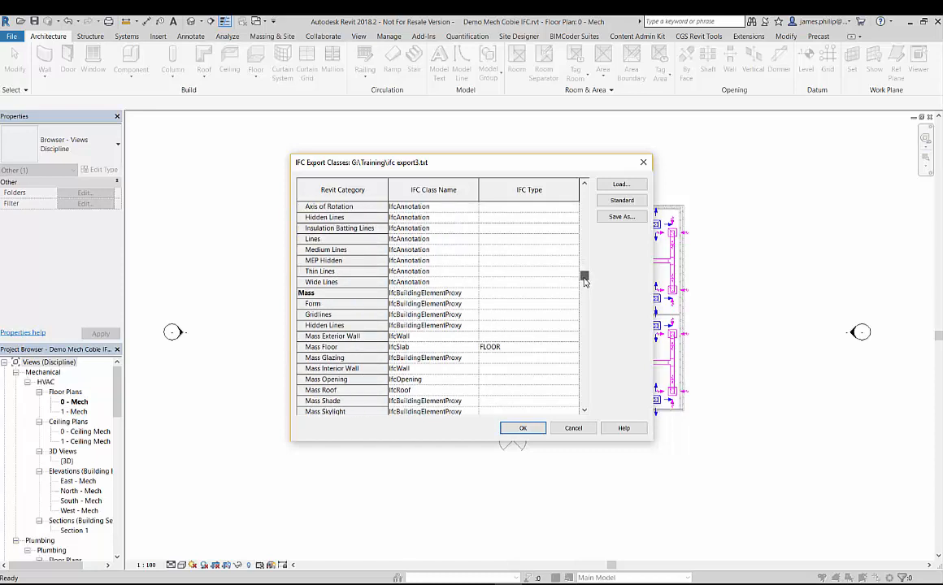
scroll(down, 3)
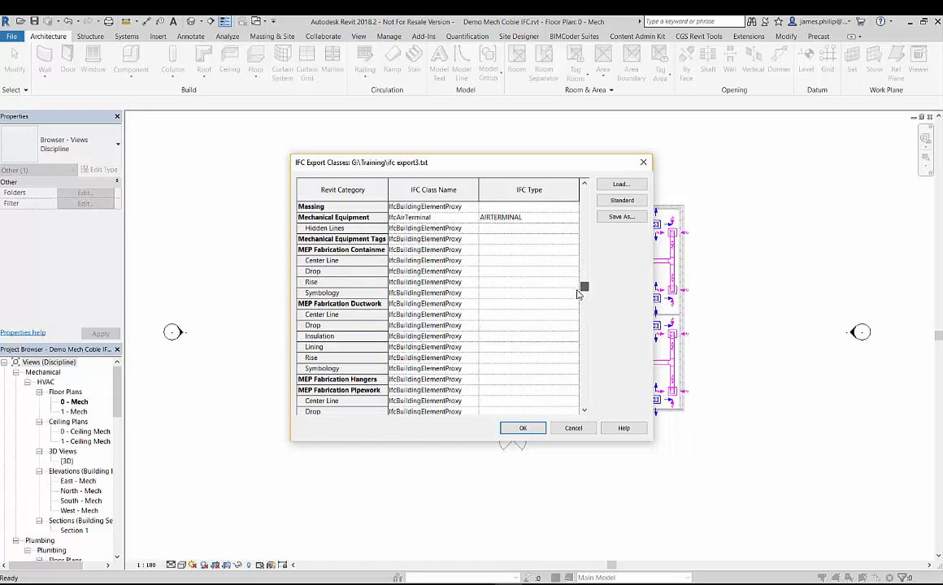
scroll(down, 3)
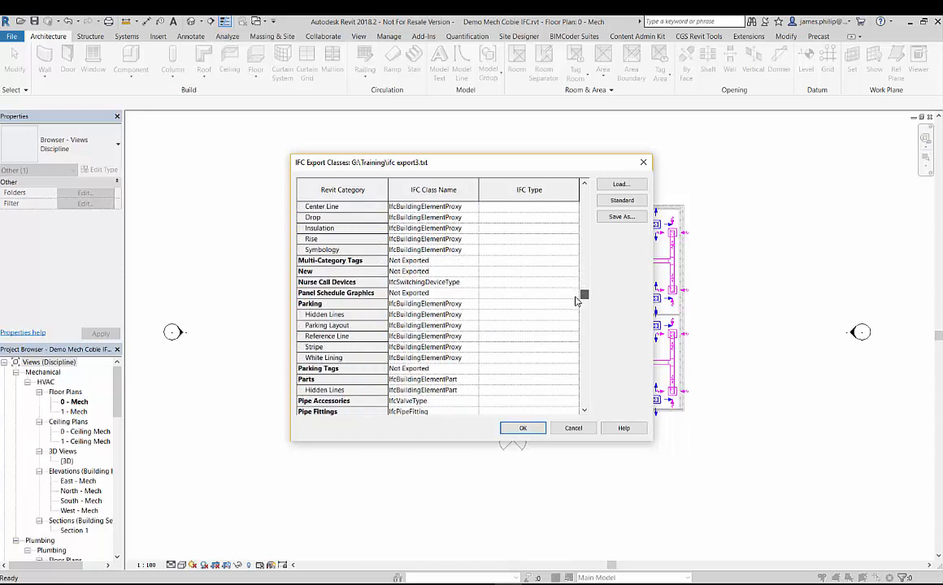
mouse_move(554, 301)
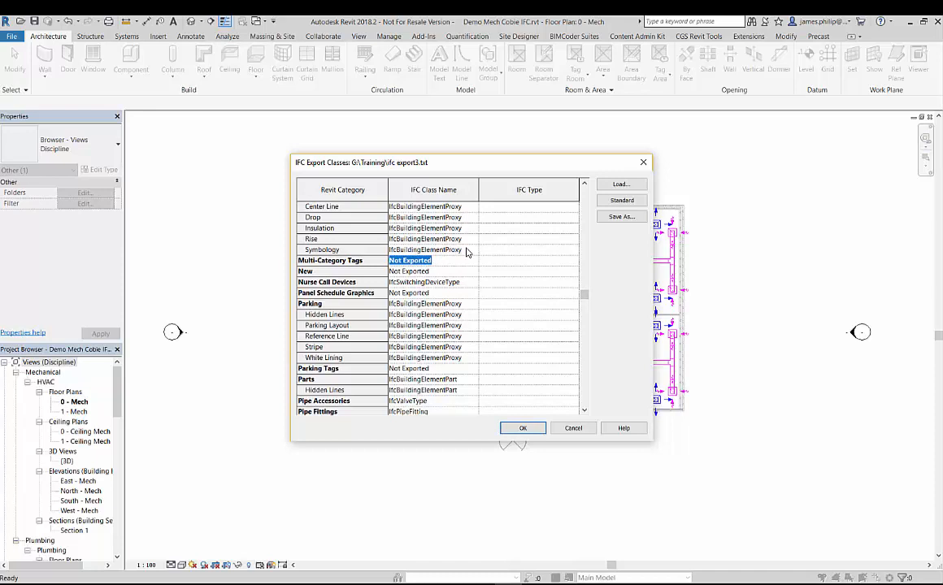
click(427, 249)
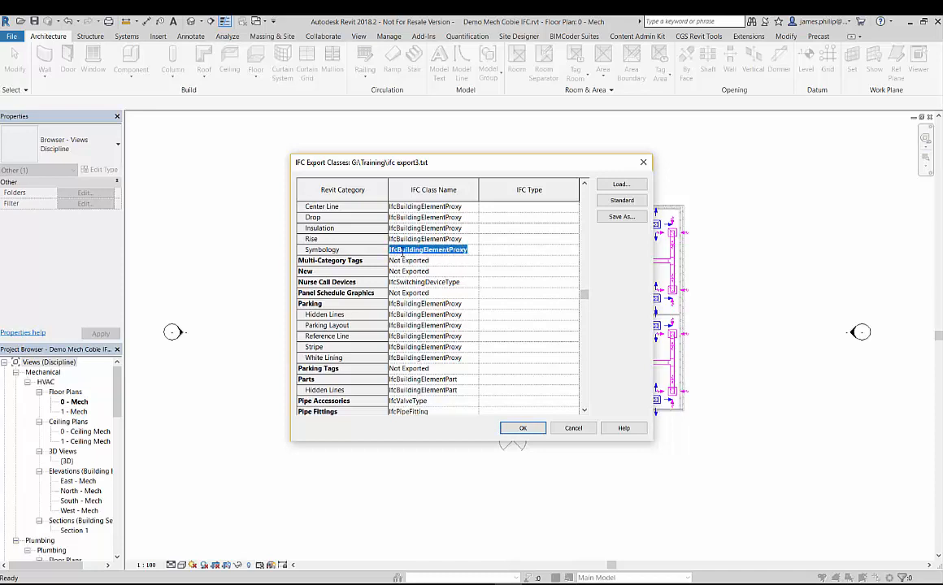
click(429, 260)
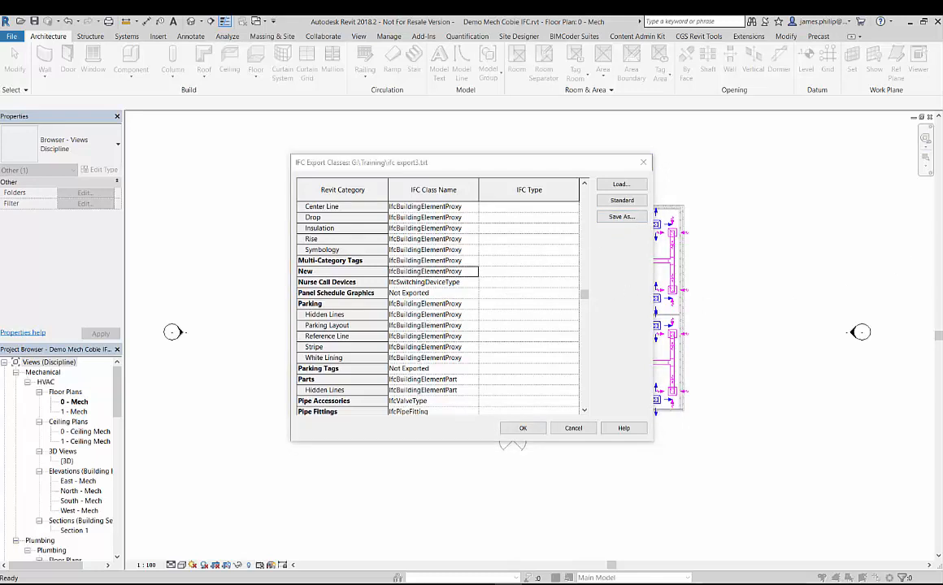
click(621, 216)
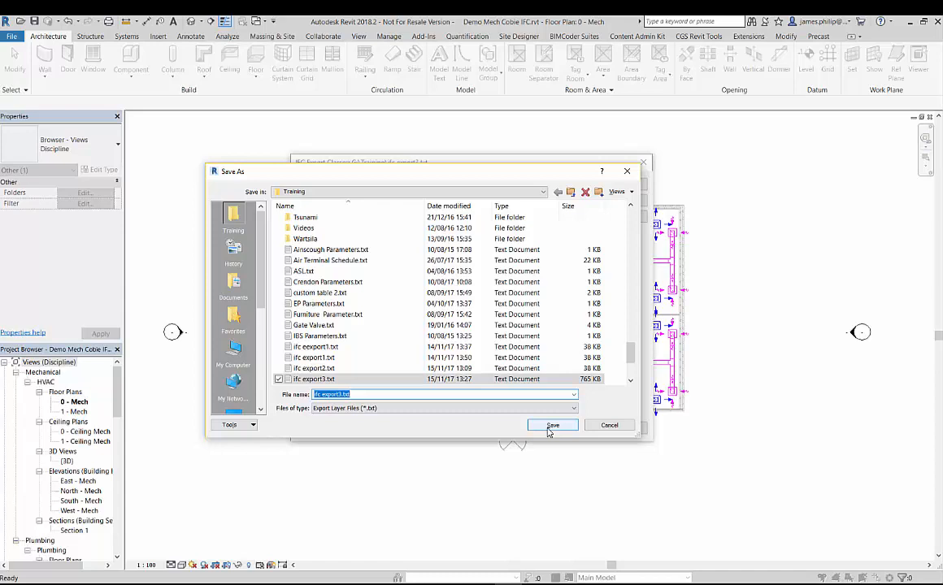
click(553, 425)
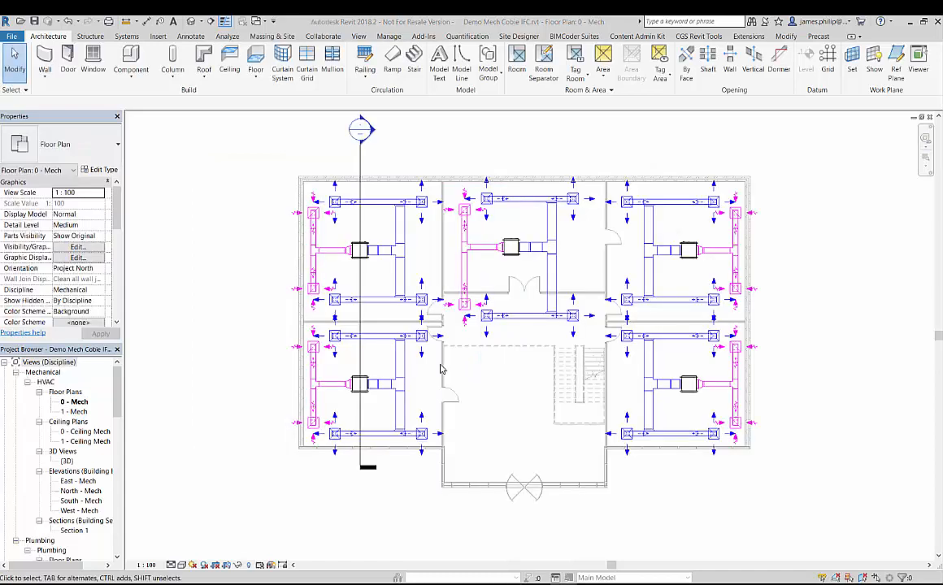
Go to File > Export > IFC to export Demo Mech Cobie IFC.ifc
click(44, 59)
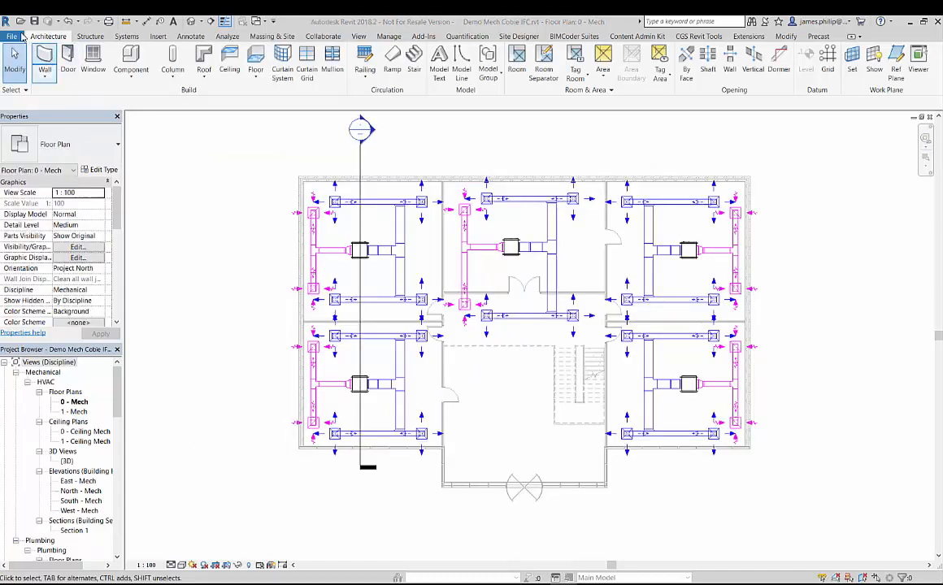
click(11, 36)
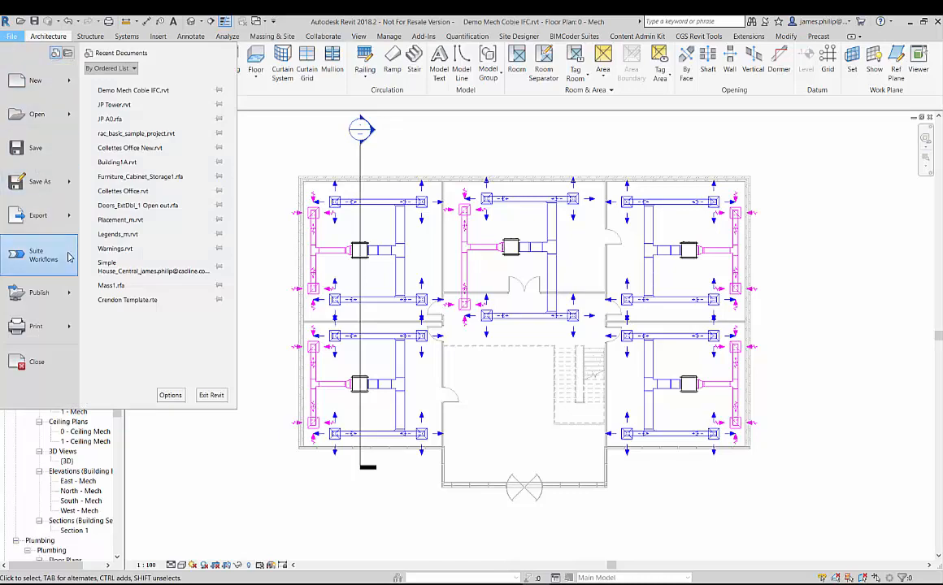
click(39, 215)
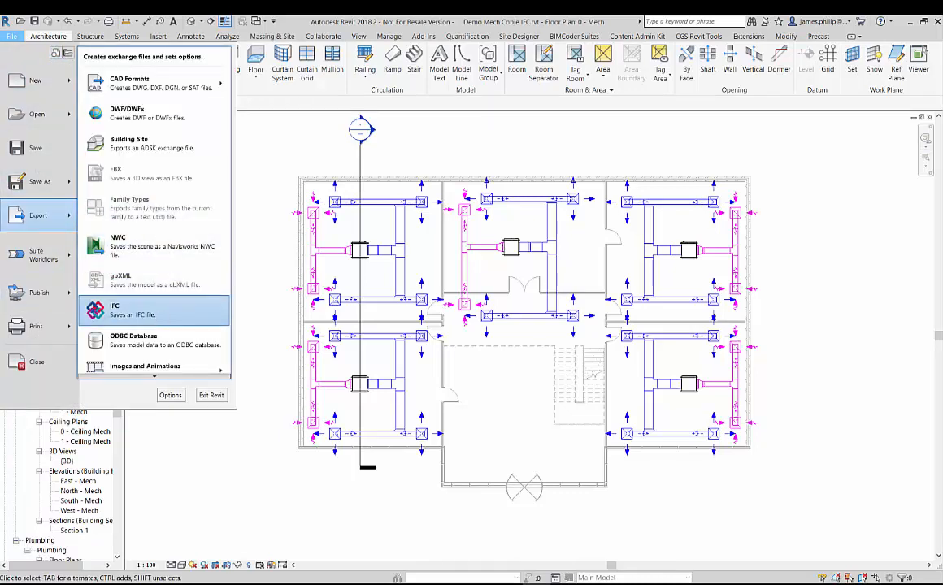
click(115, 309)
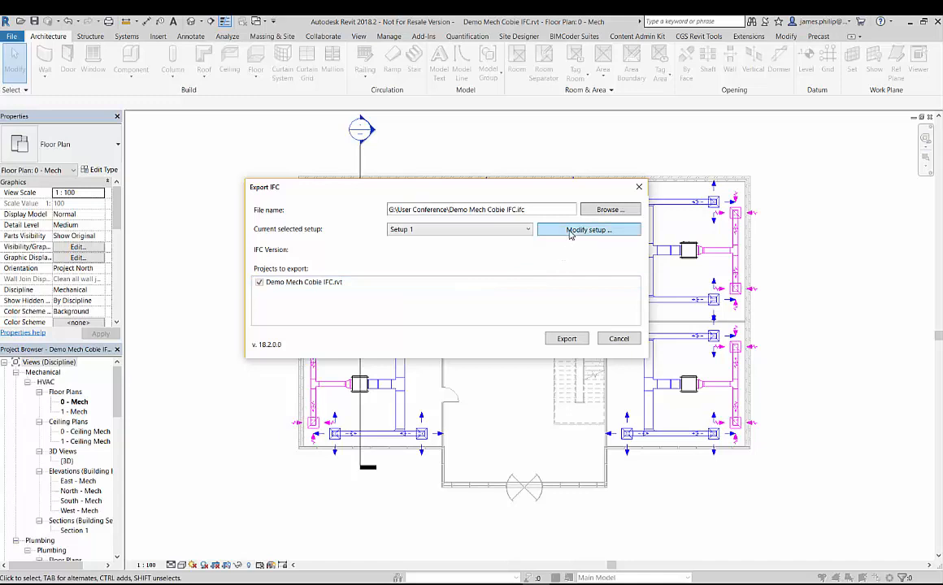
Create a new export setup named Setup 2 and inspect its IFC version list
click(587, 229)
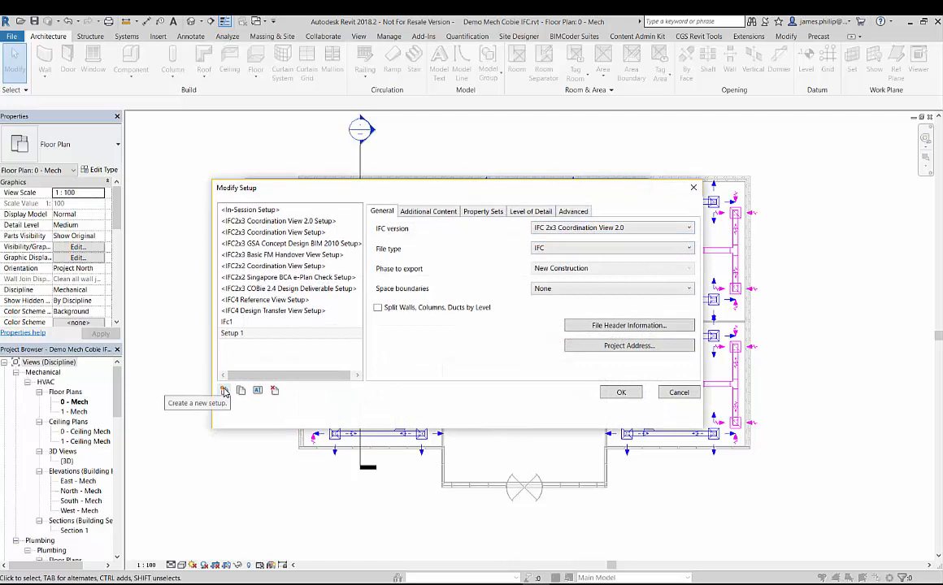
click(225, 391)
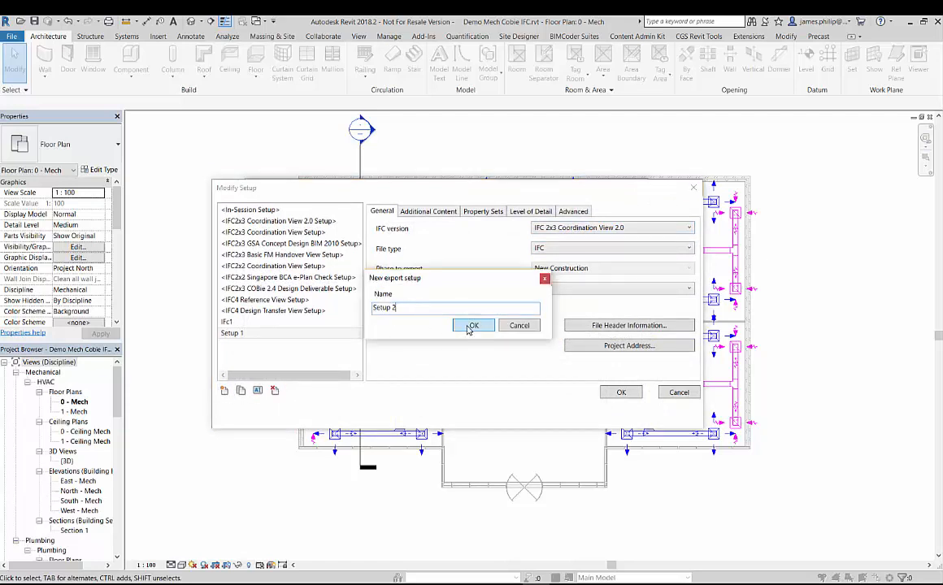
click(473, 325)
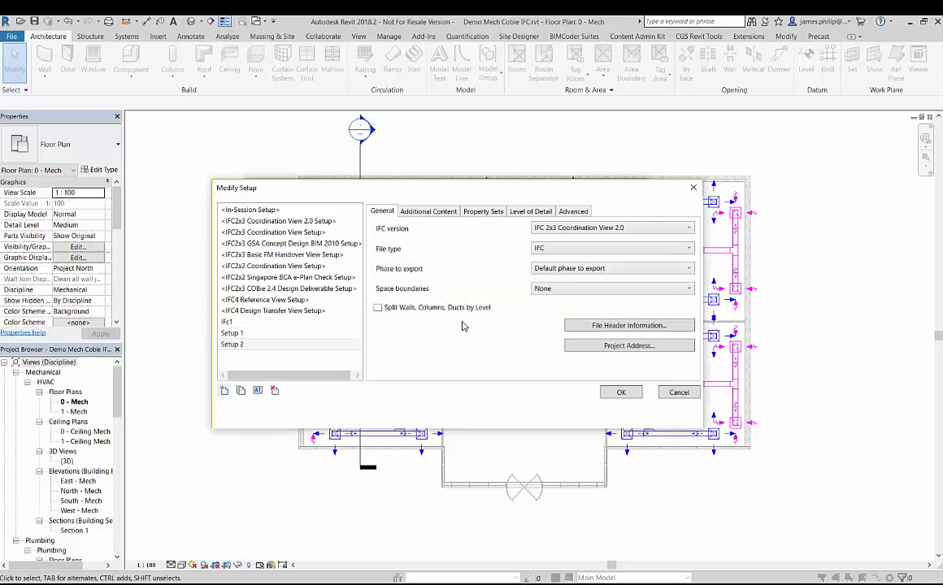
mouse_move(457, 347)
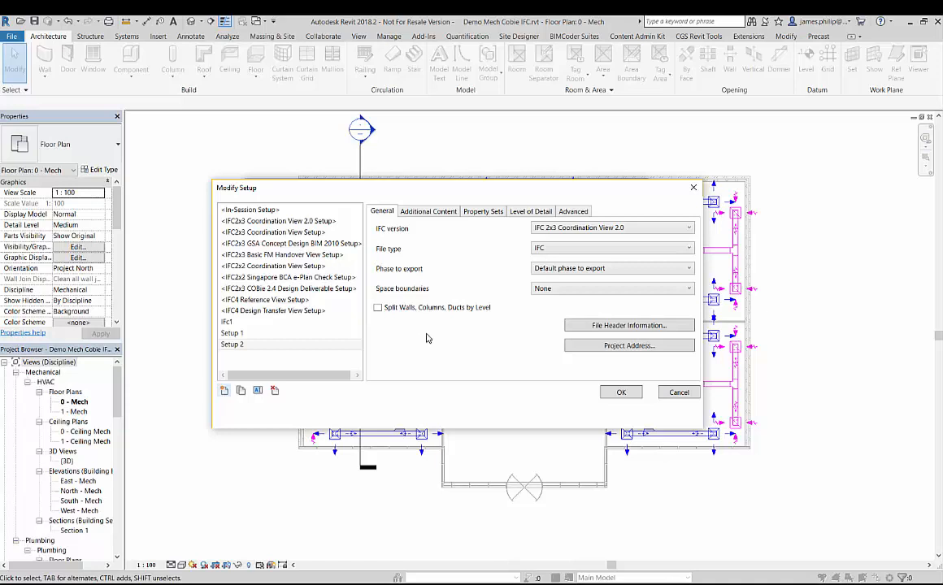
click(688, 228)
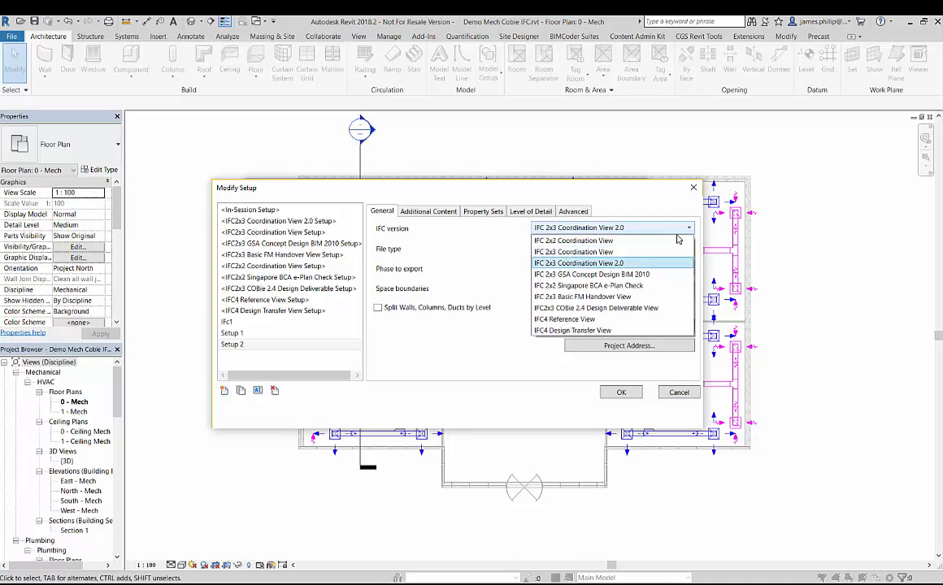
mouse_move(581, 330)
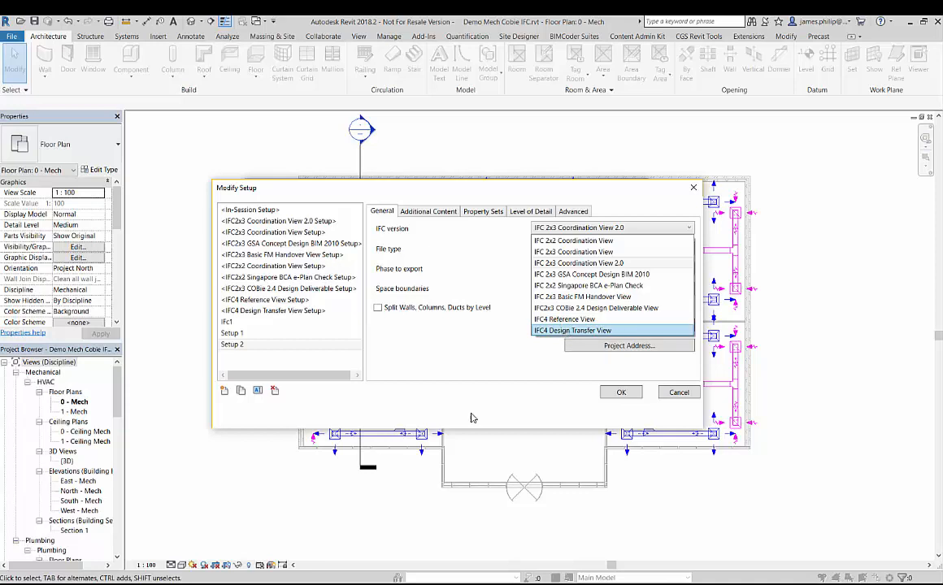
Make Setup 2 export 2D plan view elements and linked files as separate IFCs
click(572, 330)
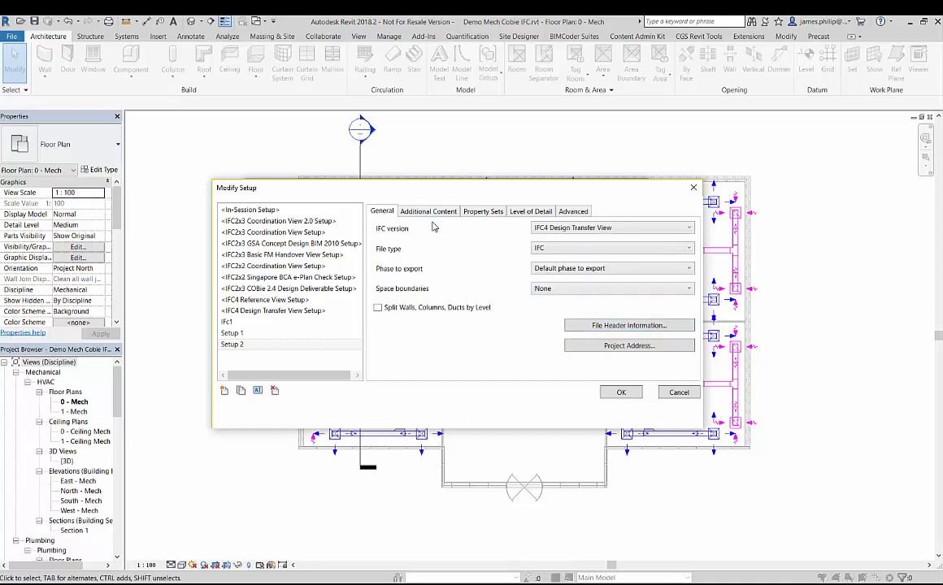
click(428, 211)
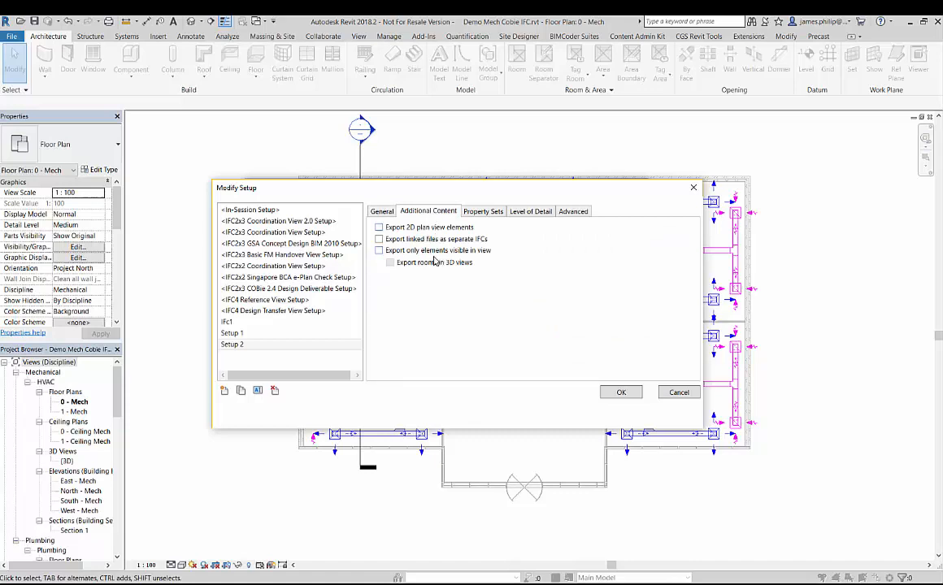
click(378, 227)
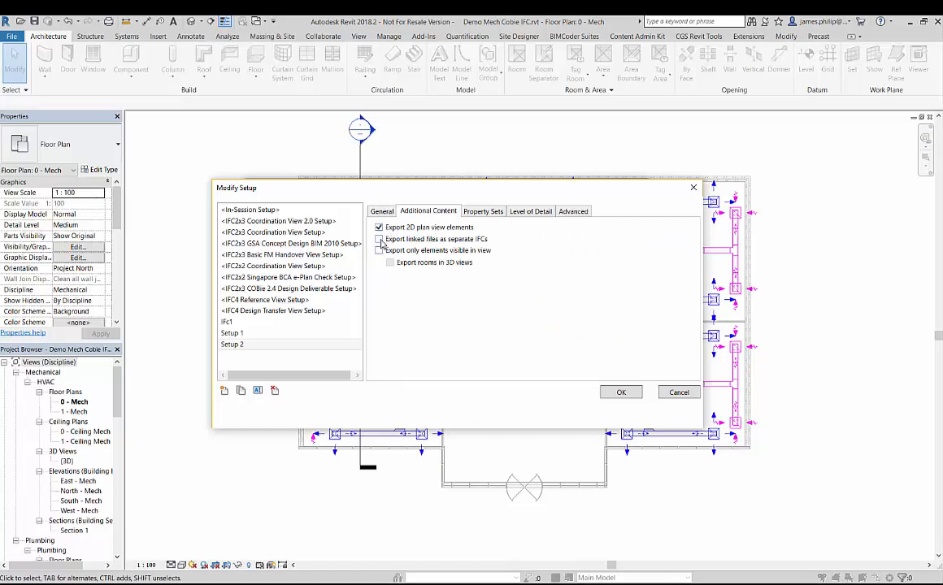
click(378, 239)
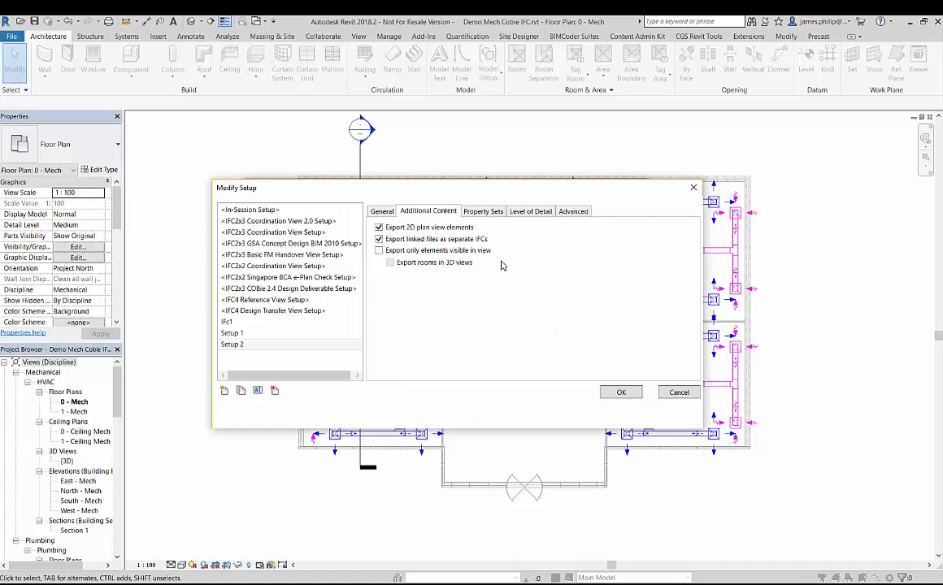
click(483, 212)
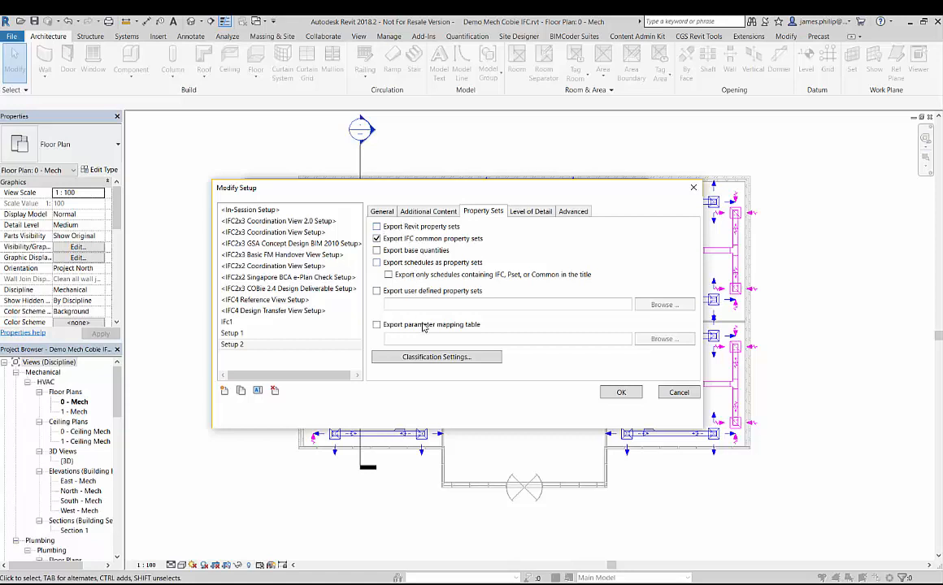
Set geometry Level of Detail to High and include IFCSITE elevation in placement
click(530, 211)
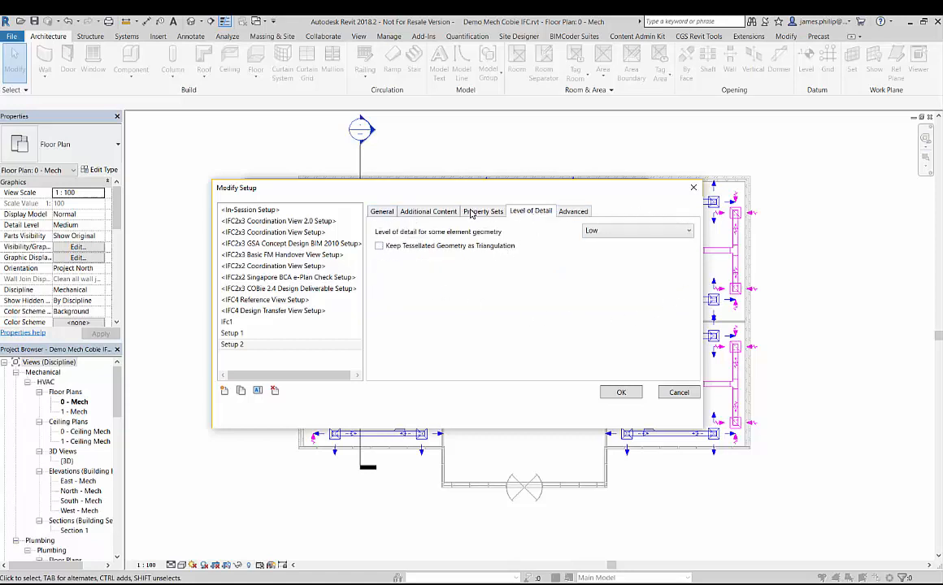
click(687, 231)
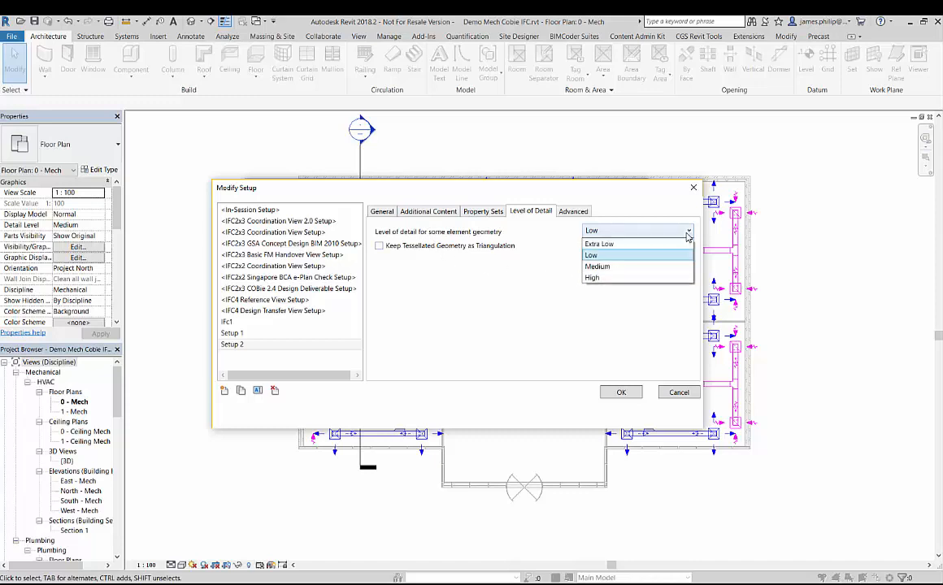
click(592, 278)
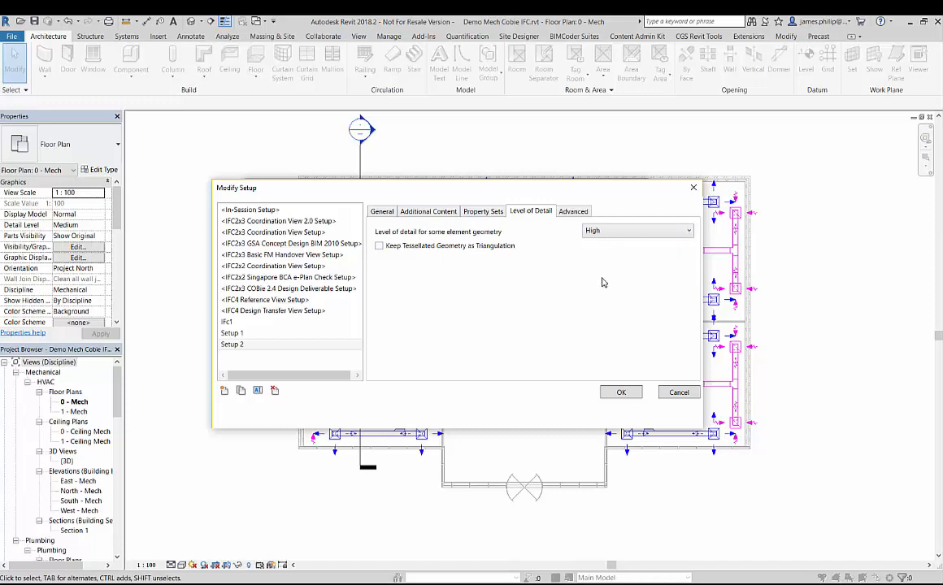
click(574, 211)
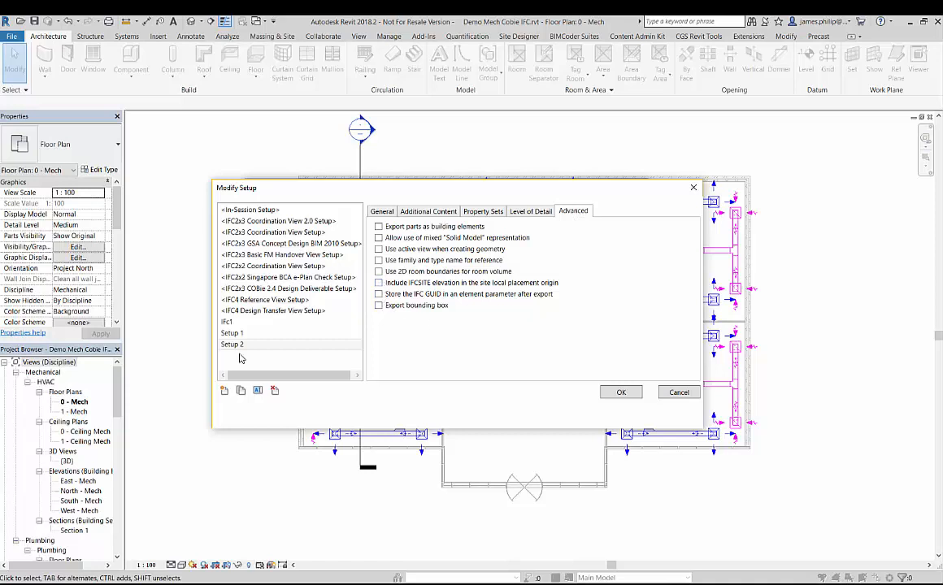
click(378, 282)
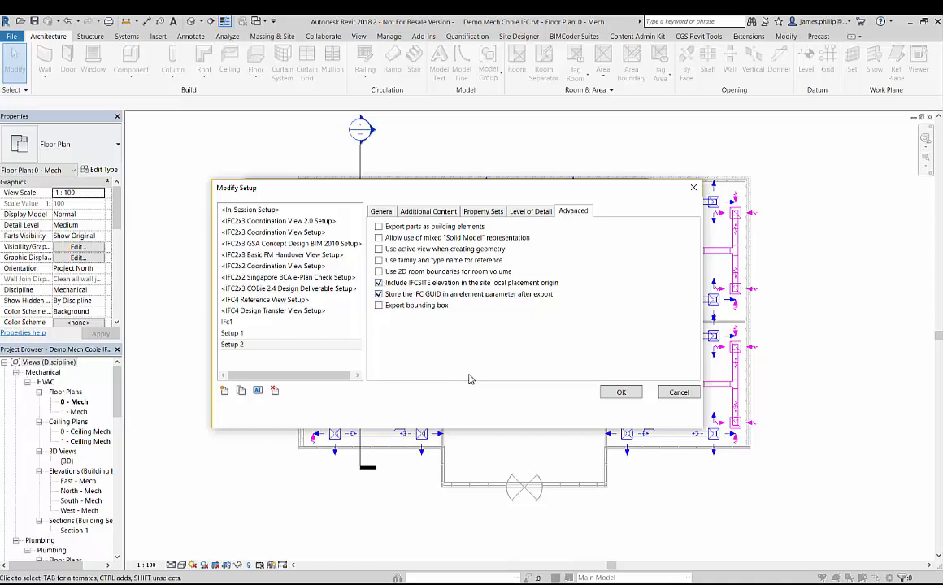
mouse_move(579, 429)
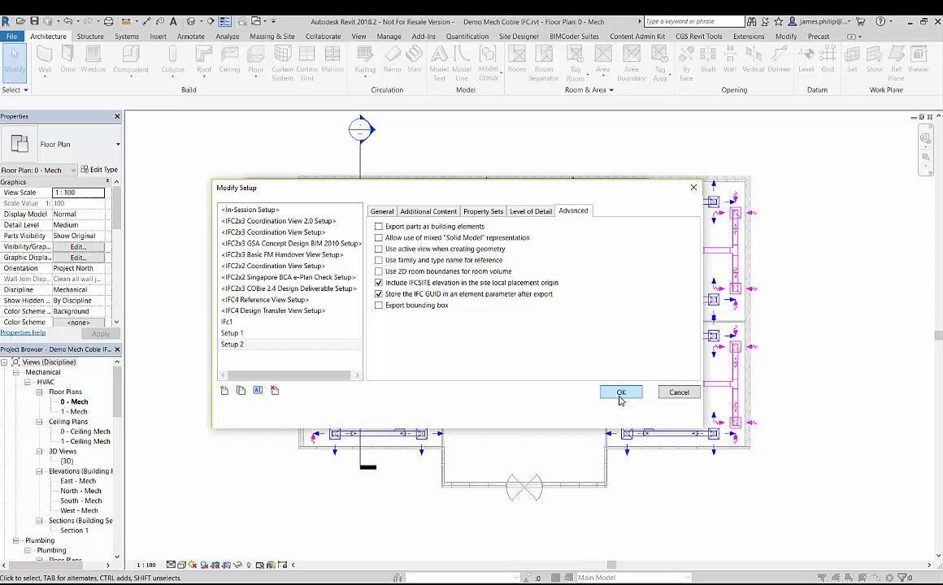
Export the model with Setup 2, overwriting the existing Demo Mech Cobie IFC.ifc
click(621, 392)
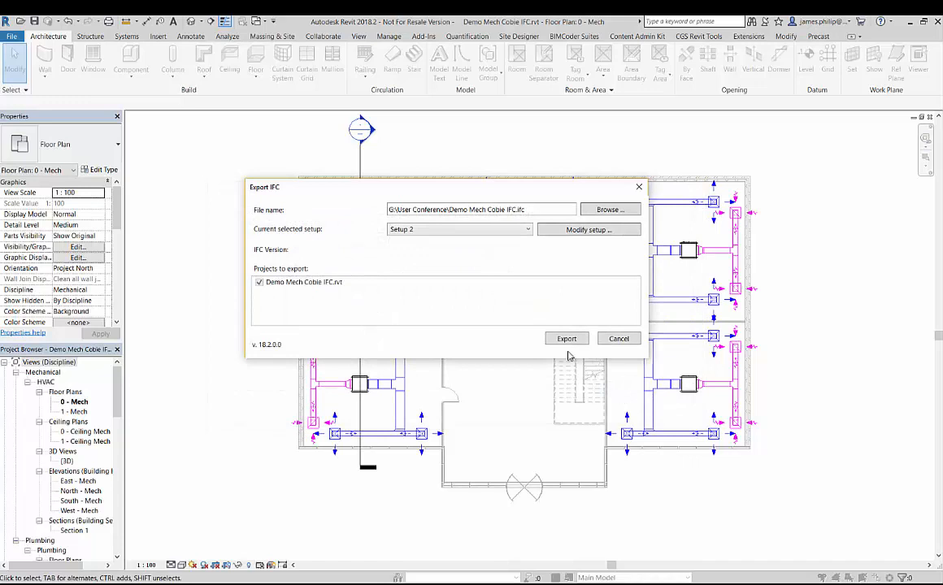
click(566, 338)
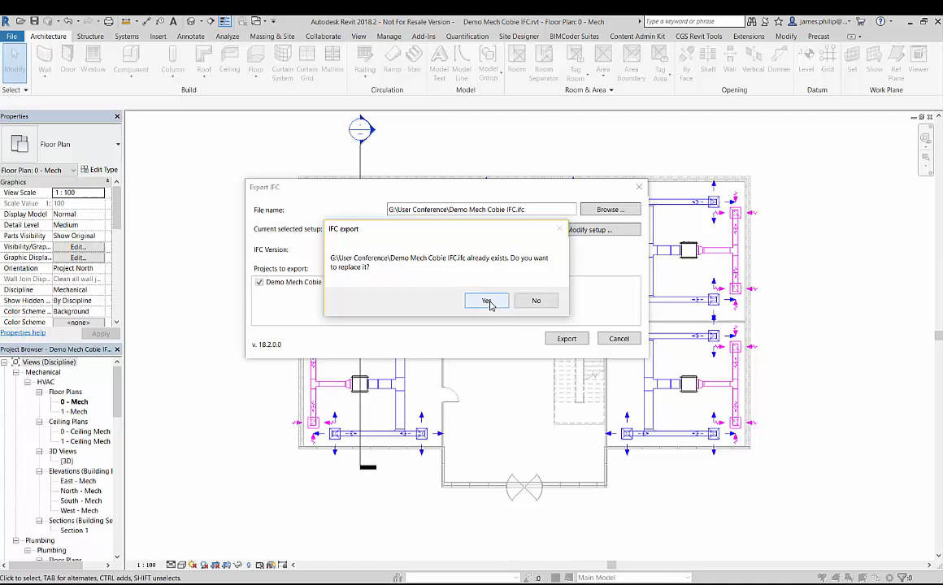
click(485, 300)
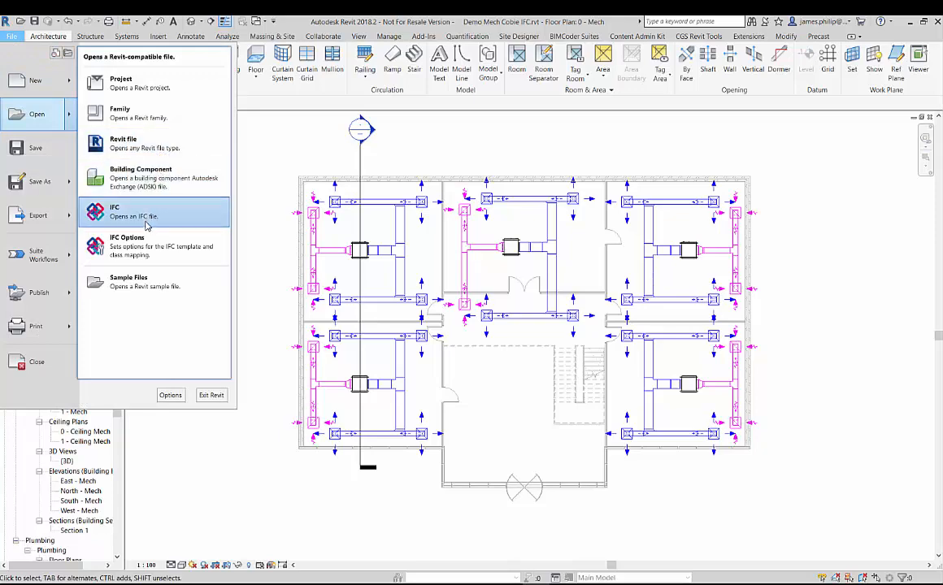
Save the import IFC class mapping as importIFCClassMapping1.txt and accept the import options
click(127, 244)
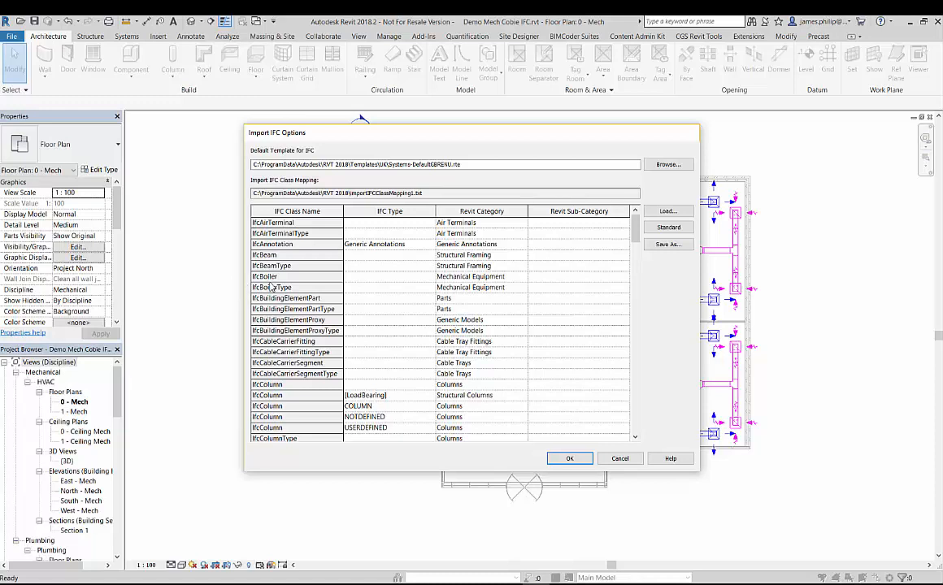
mouse_move(384, 323)
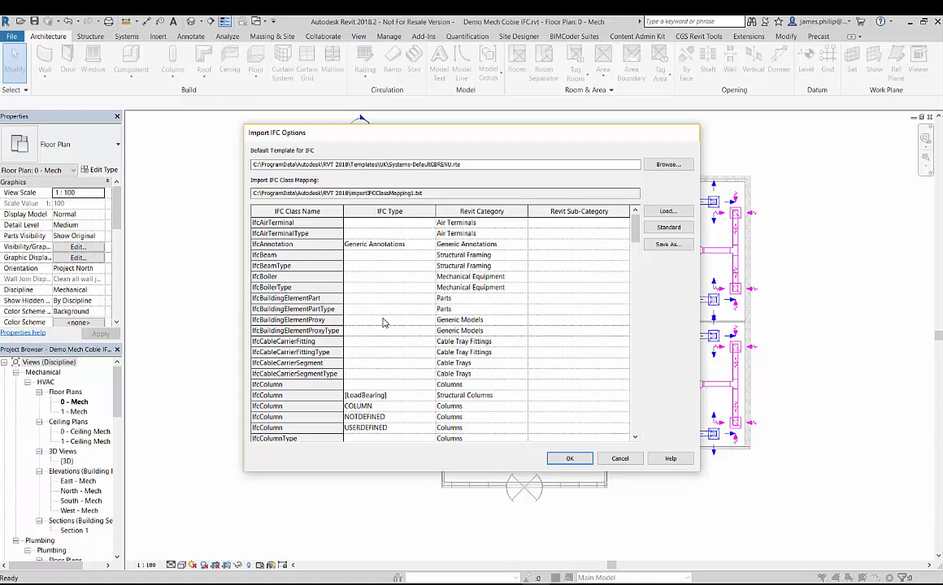
mouse_move(381, 282)
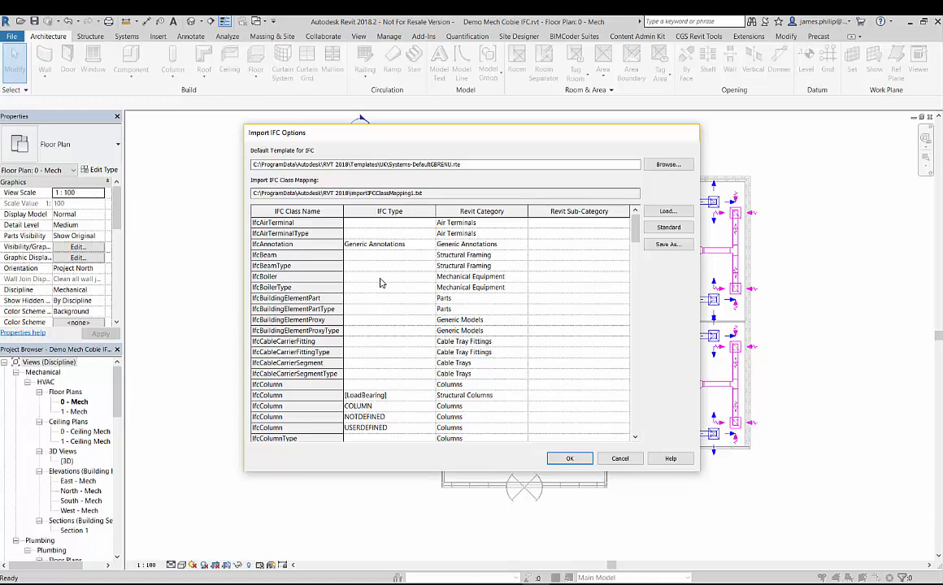
mouse_move(332, 304)
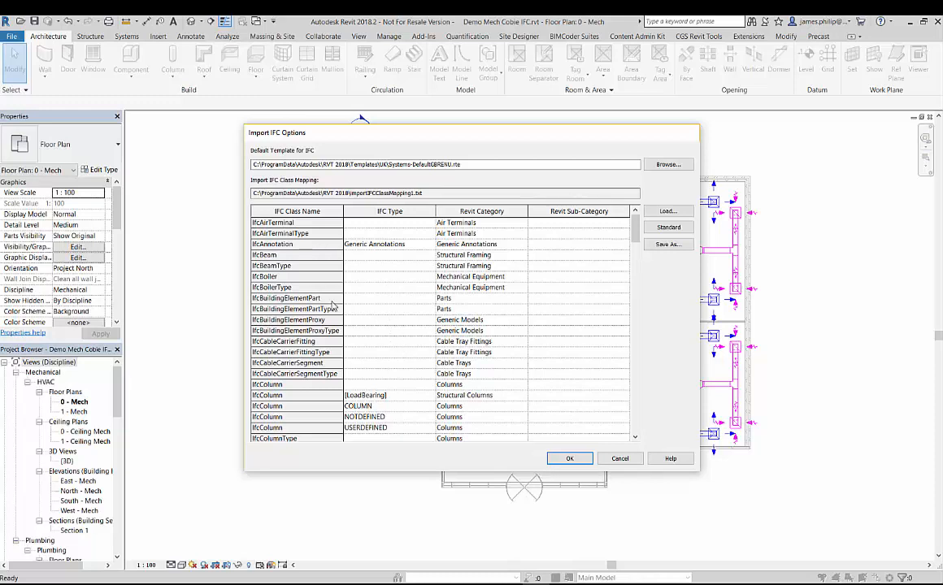
mouse_move(351, 362)
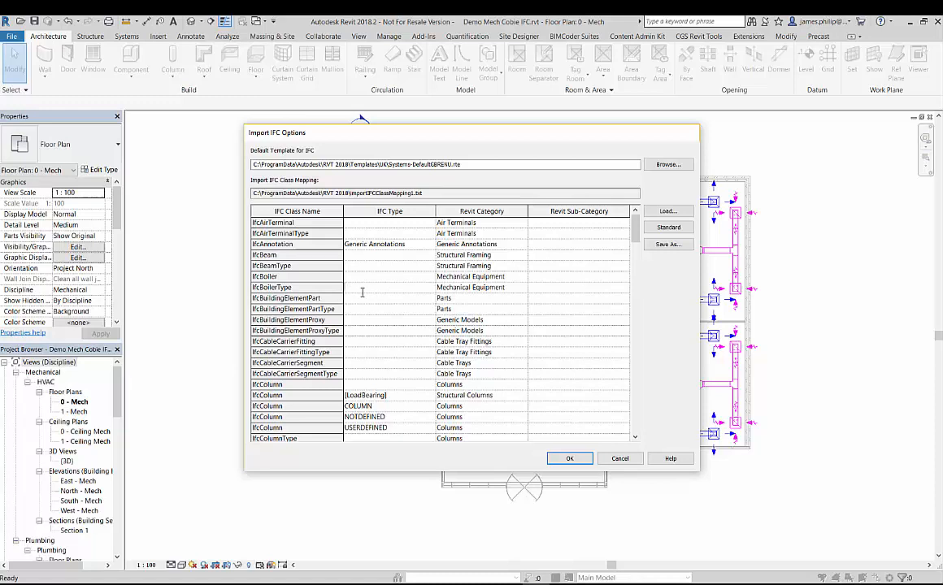
mouse_move(376, 291)
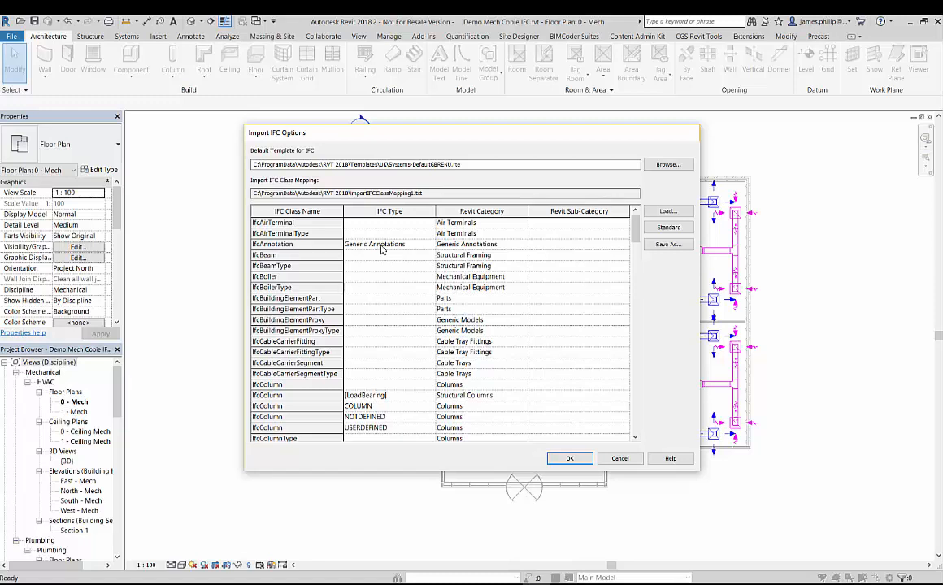
mouse_move(656, 255)
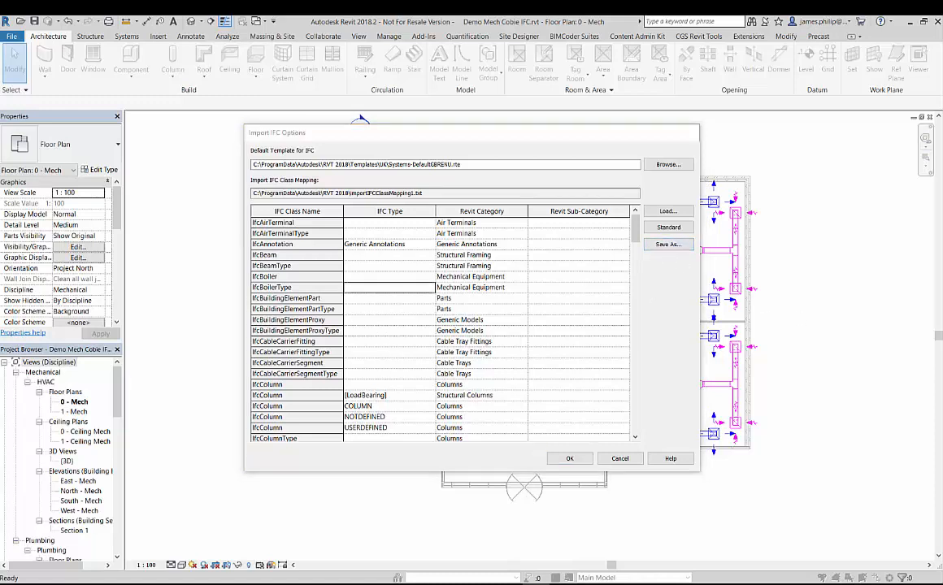
click(668, 244)
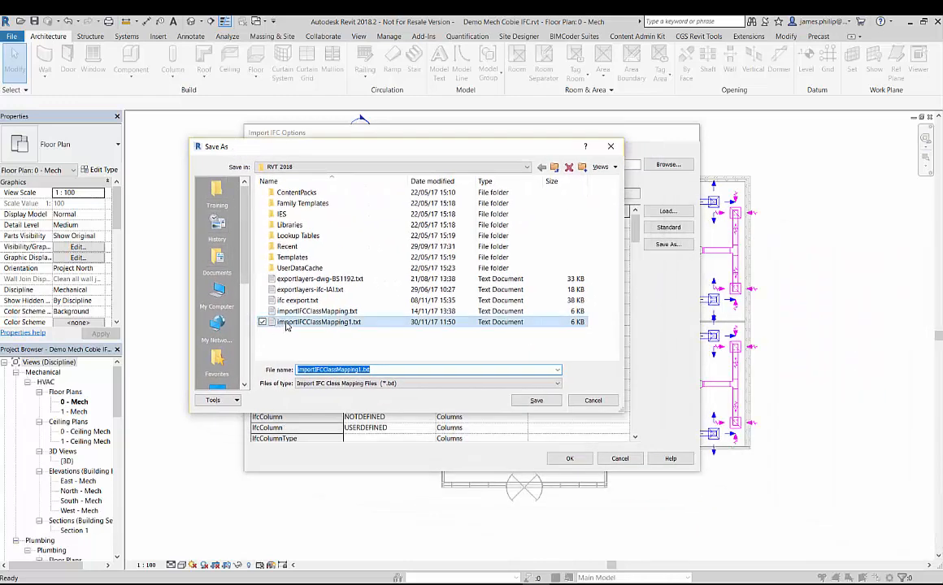
mouse_move(317, 311)
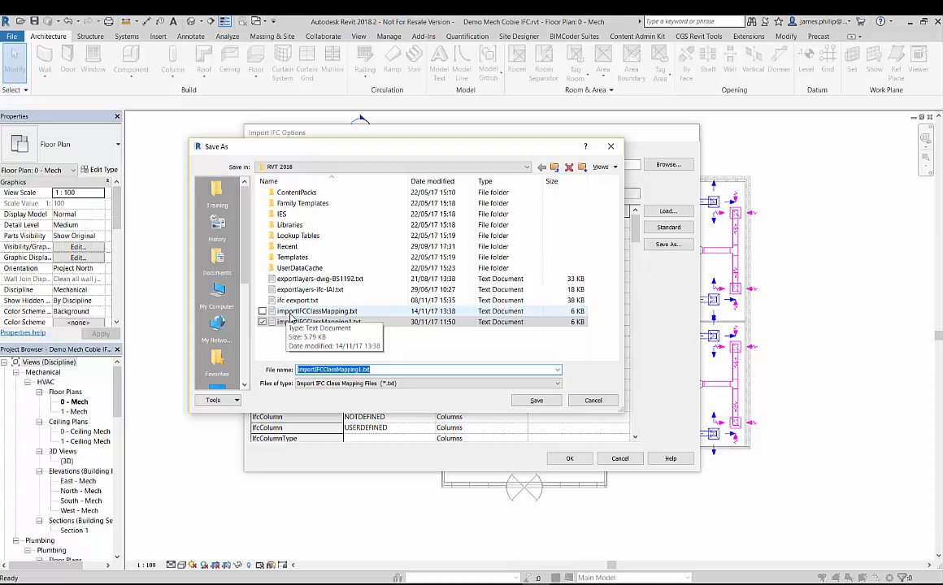
mouse_move(582, 435)
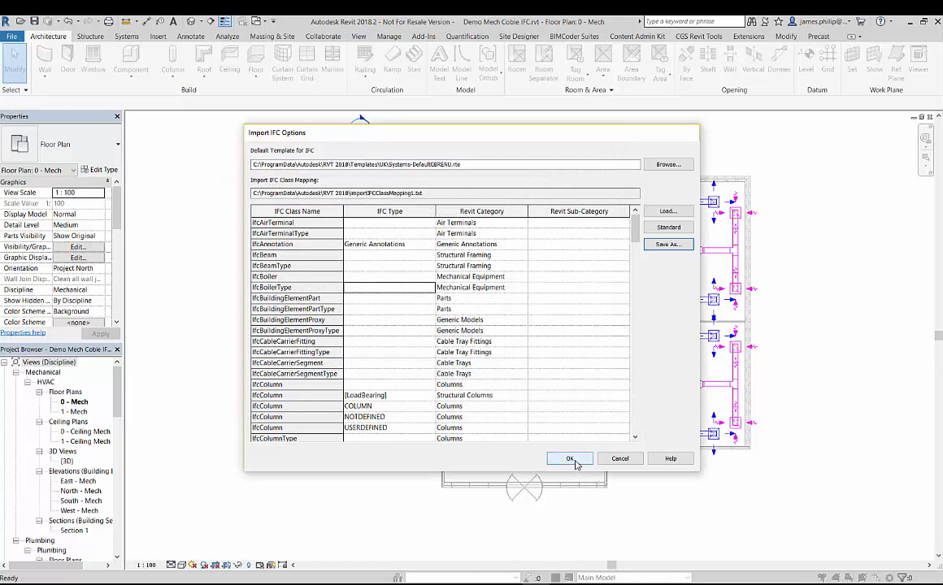
click(570, 459)
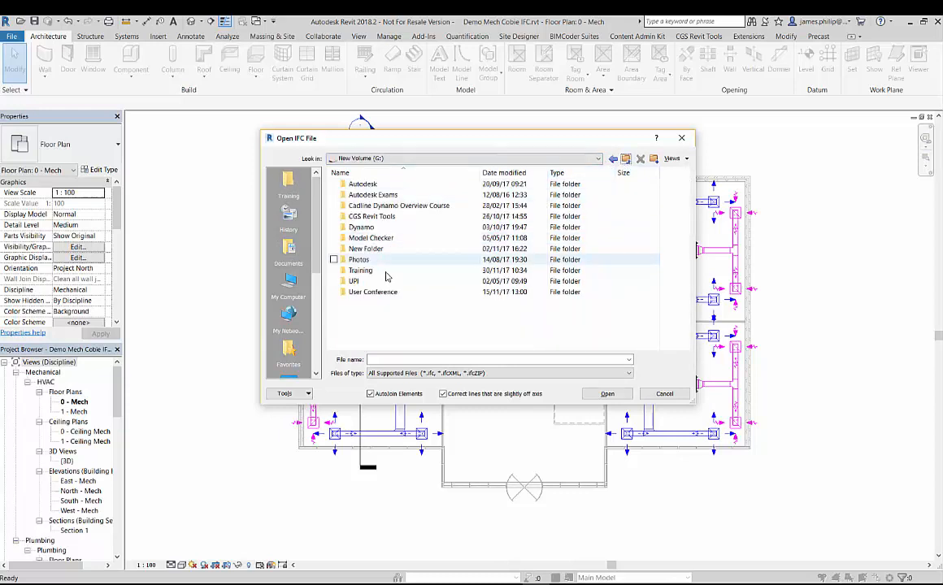
Browse into the User Conference folder to list the Demo Mech Cobie IFC files
click(373, 291)
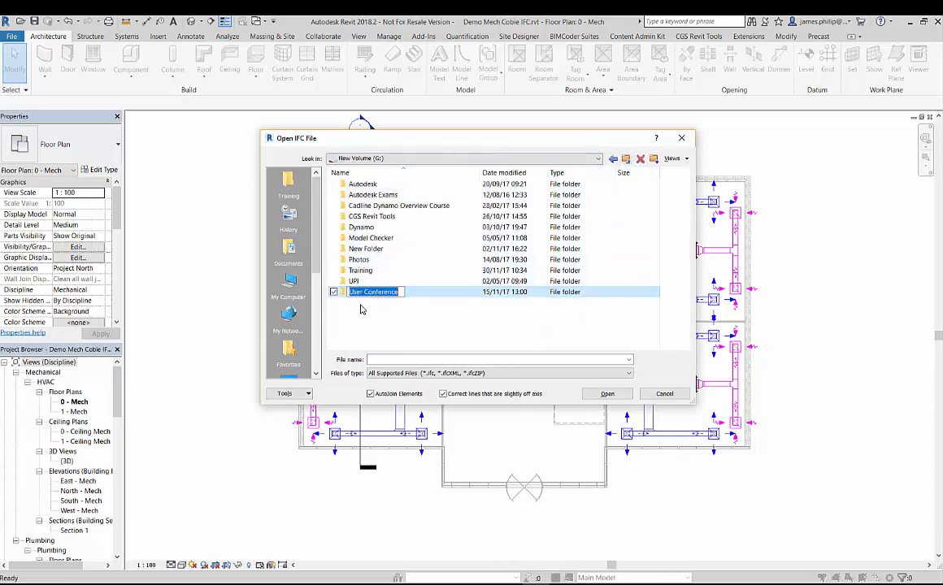
double_click(373, 291)
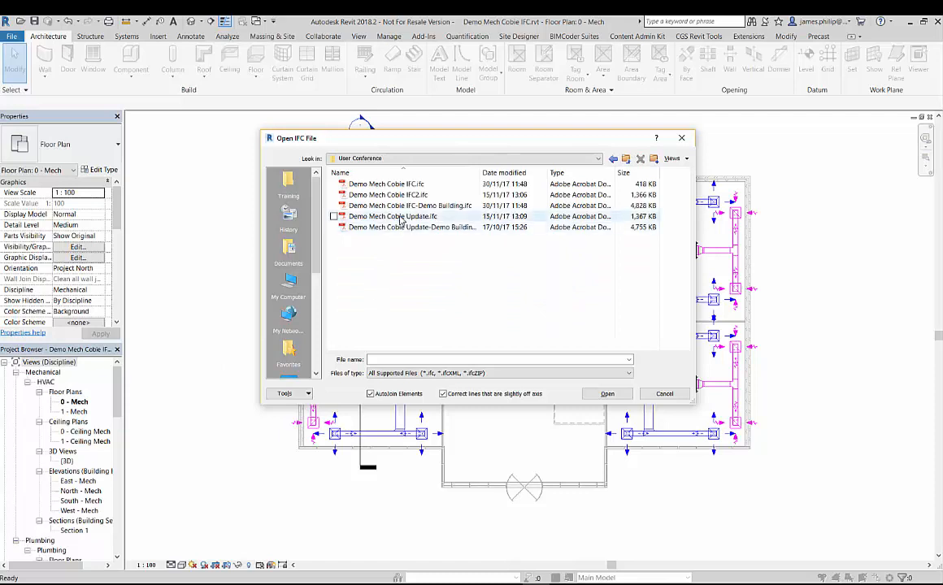